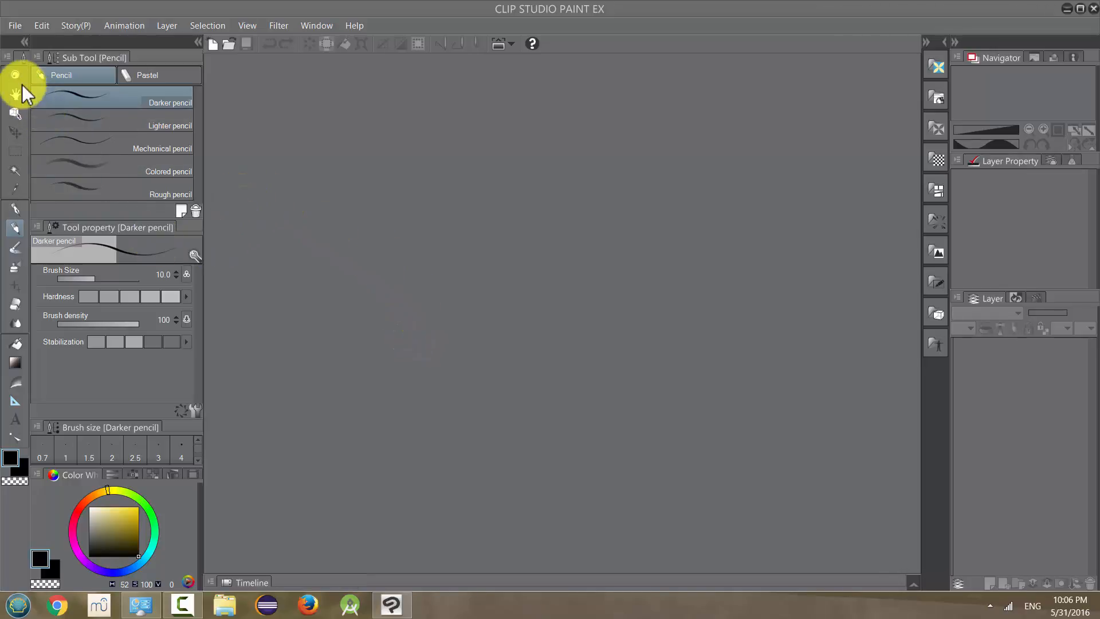
mouse_move(37, 175)
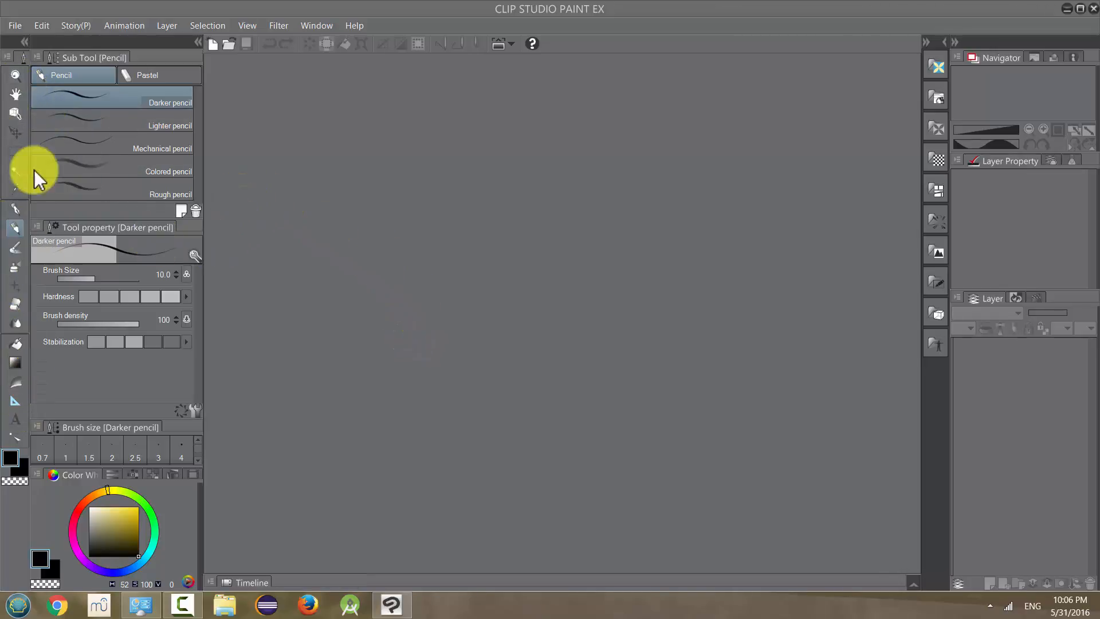
mouse_move(18, 81)
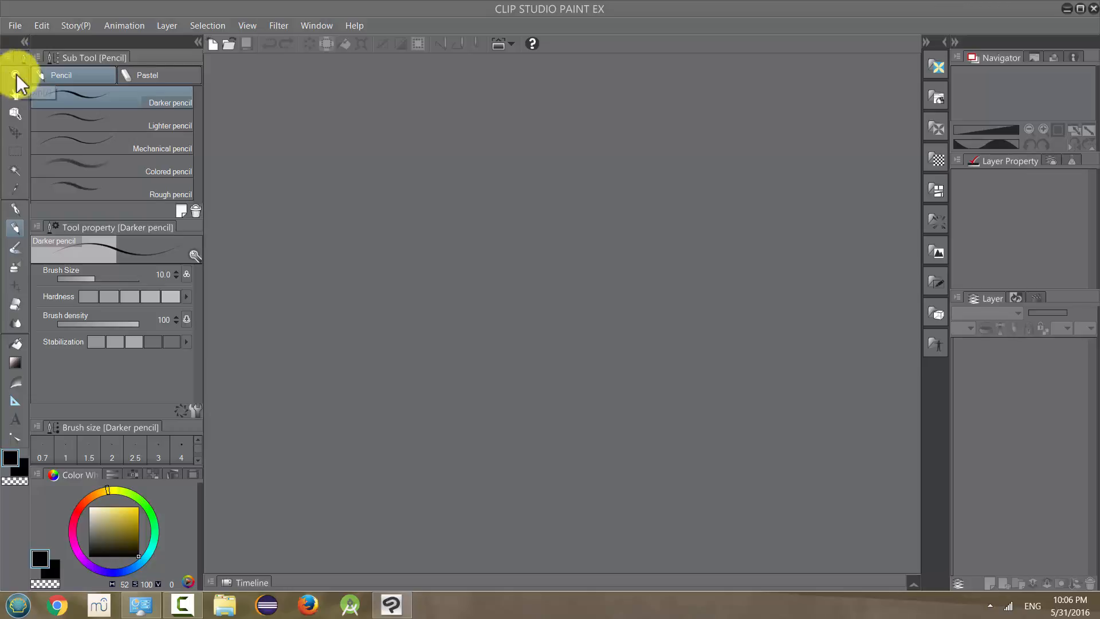
mouse_move(181, 329)
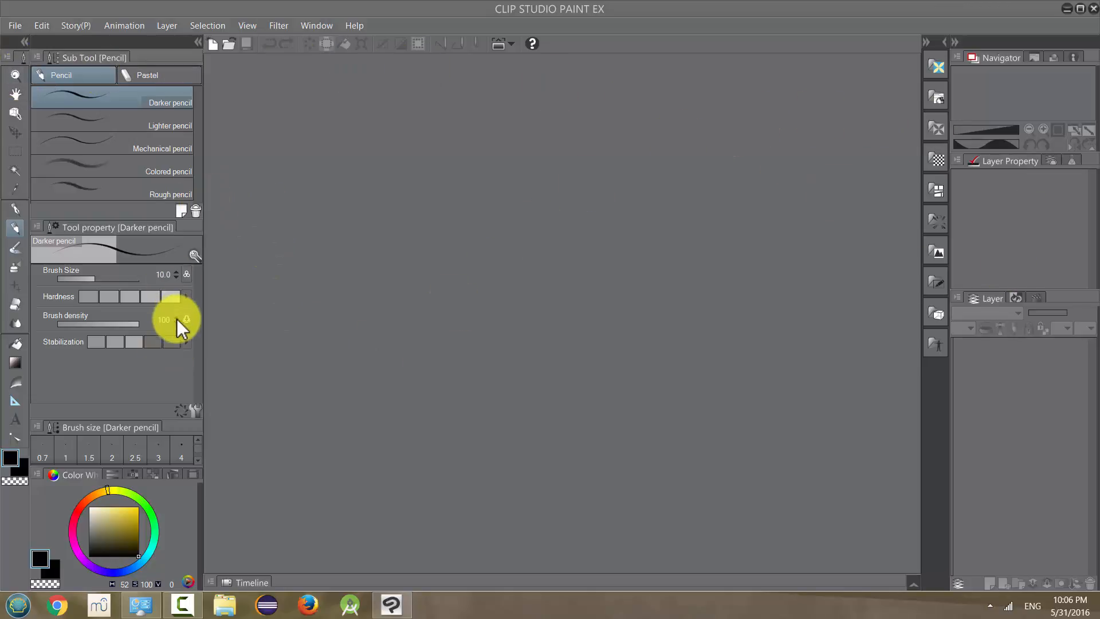
mouse_move(24, 252)
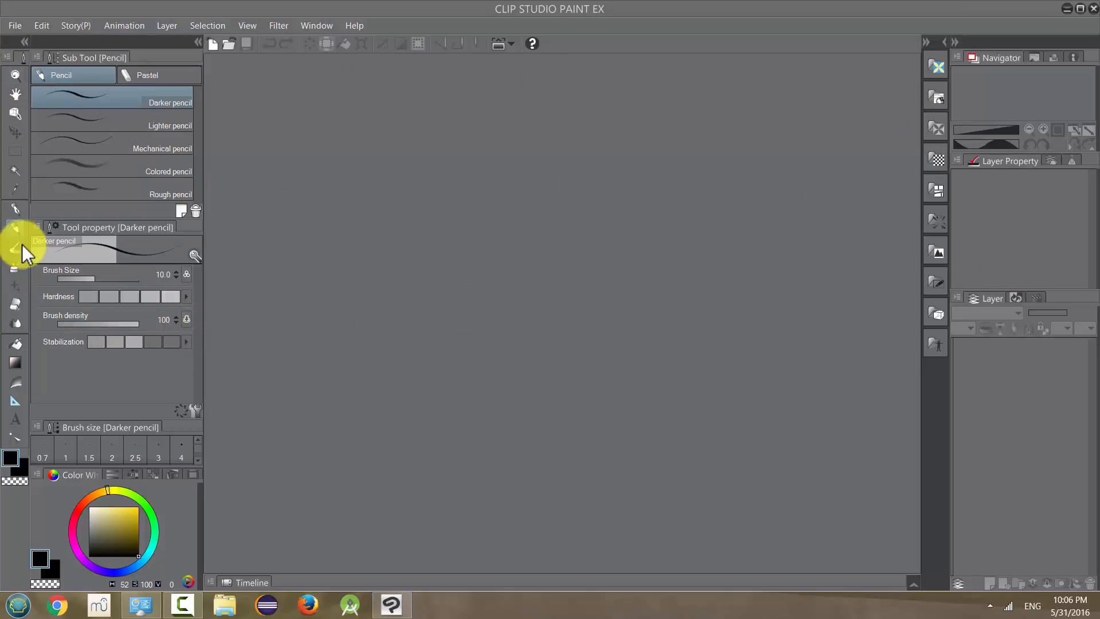
mouse_move(24, 238)
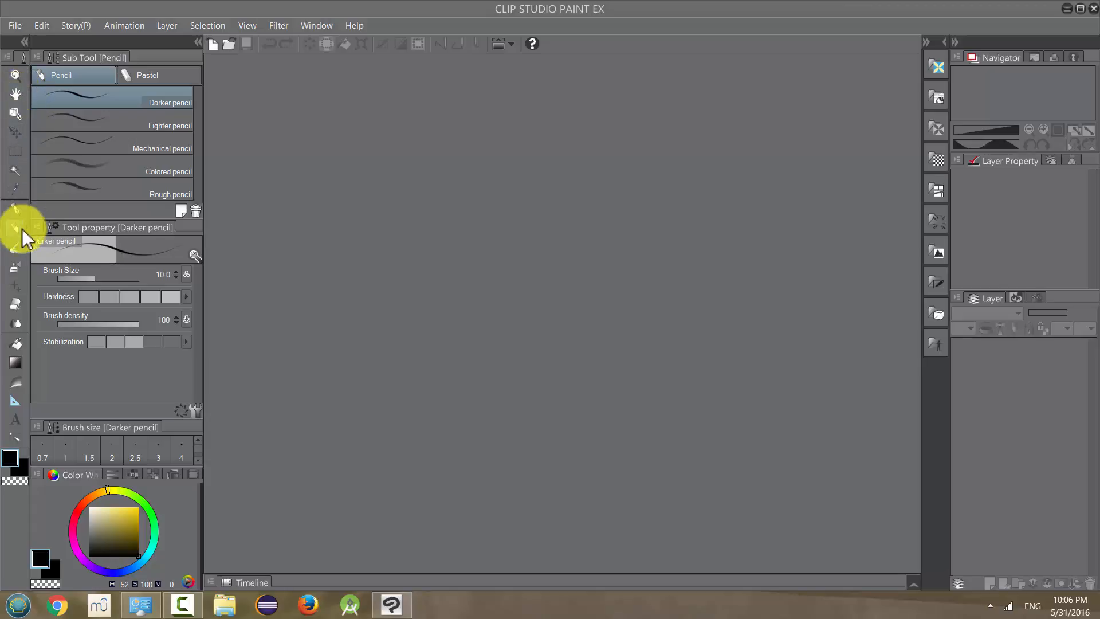
mouse_move(20, 393)
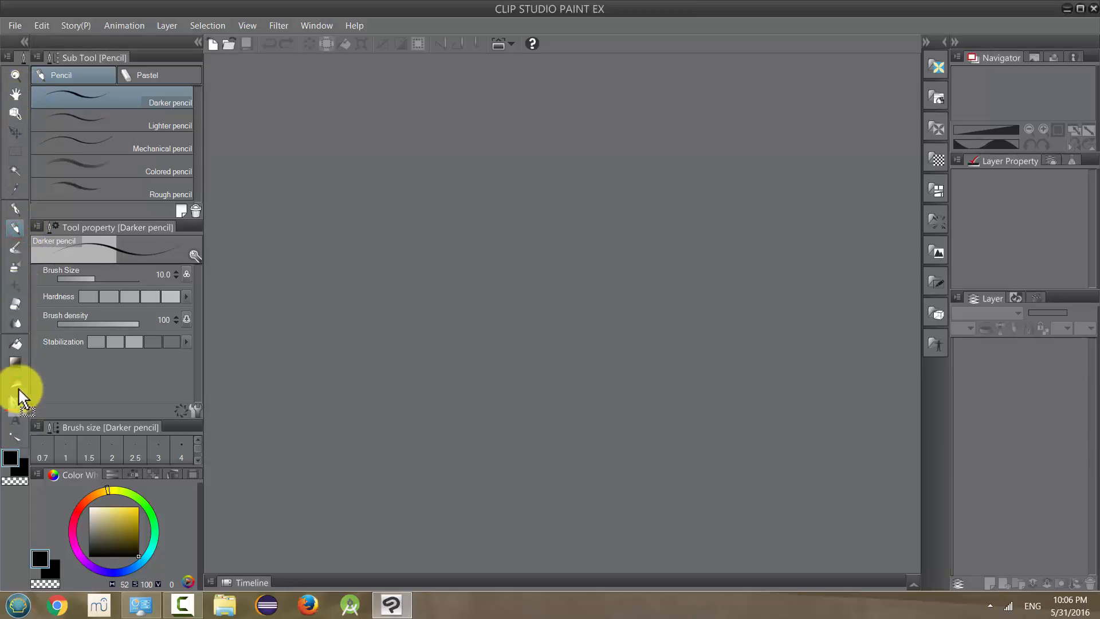
mouse_move(25, 231)
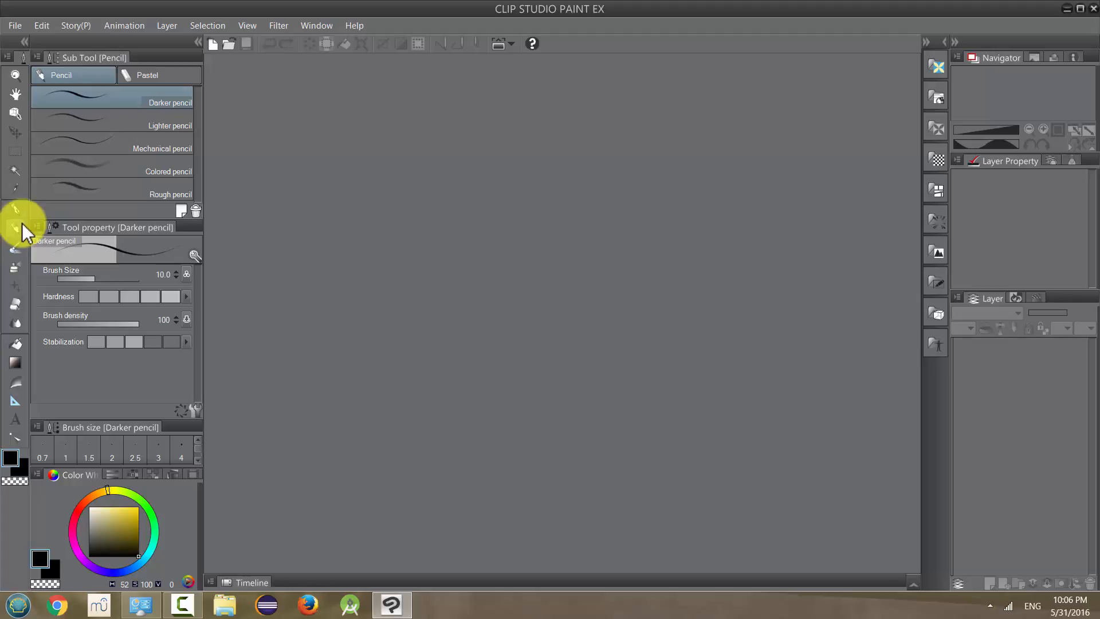
mouse_move(17, 426)
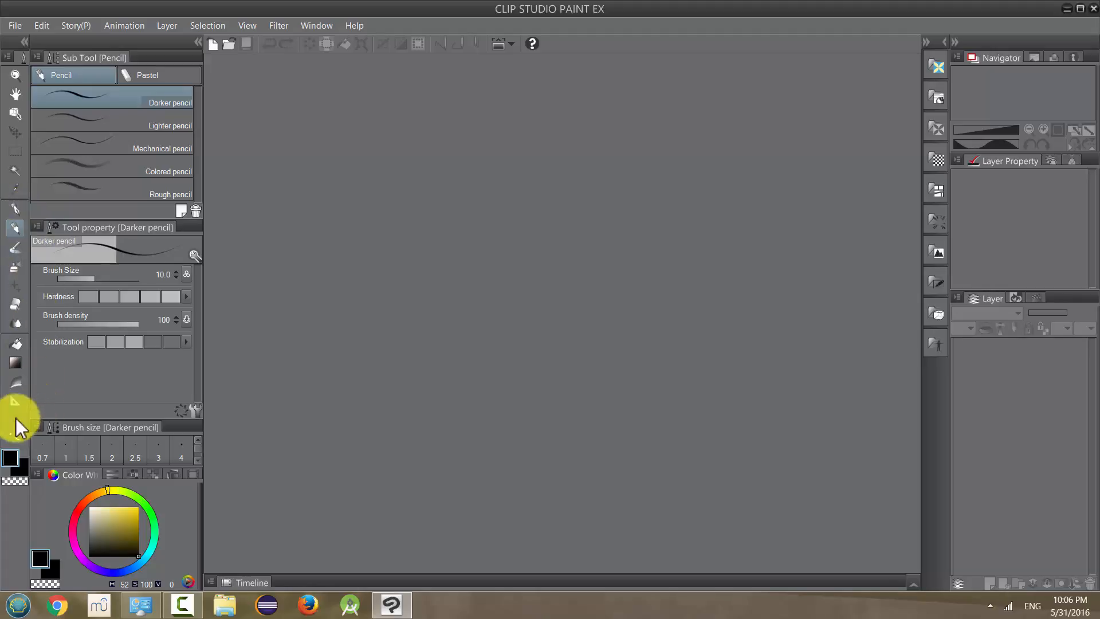
mouse_move(39, 379)
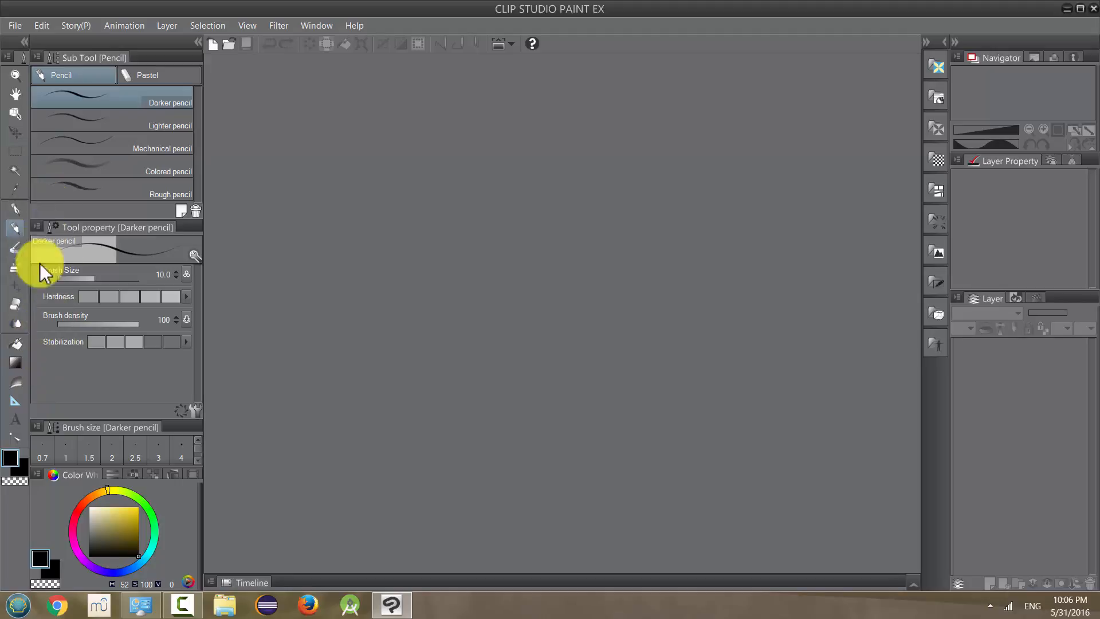
mouse_move(21, 95)
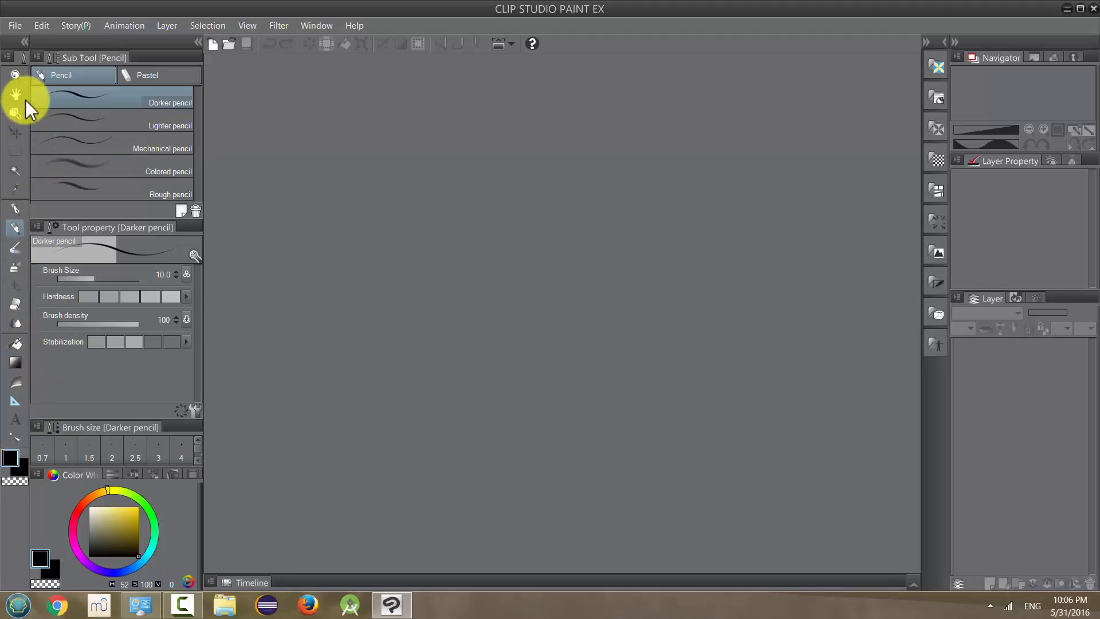
mouse_move(17, 148)
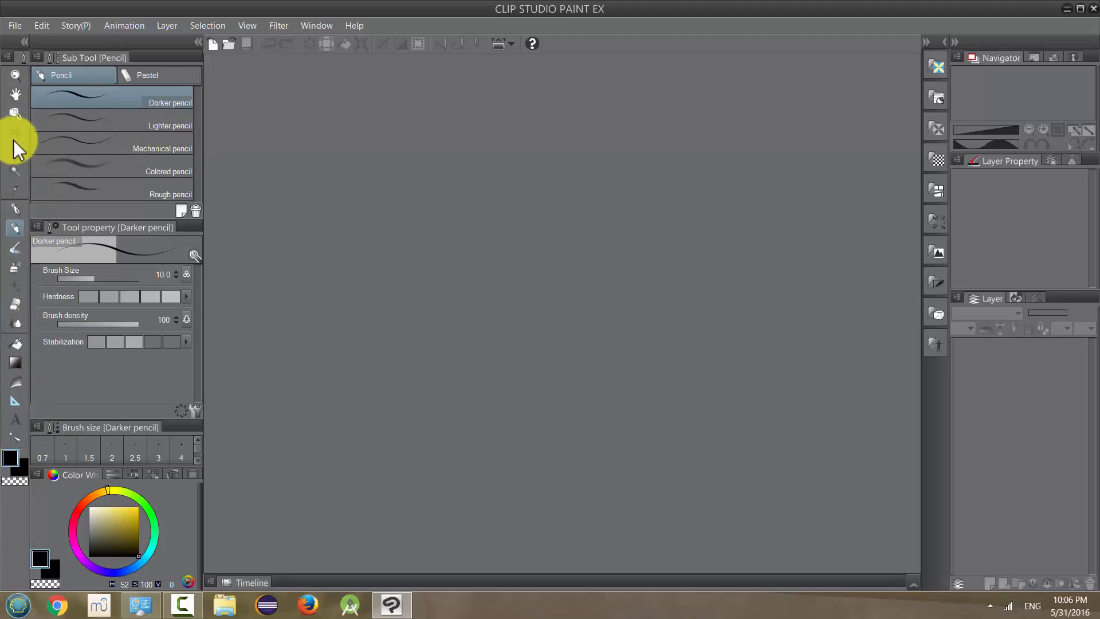
mouse_move(24, 135)
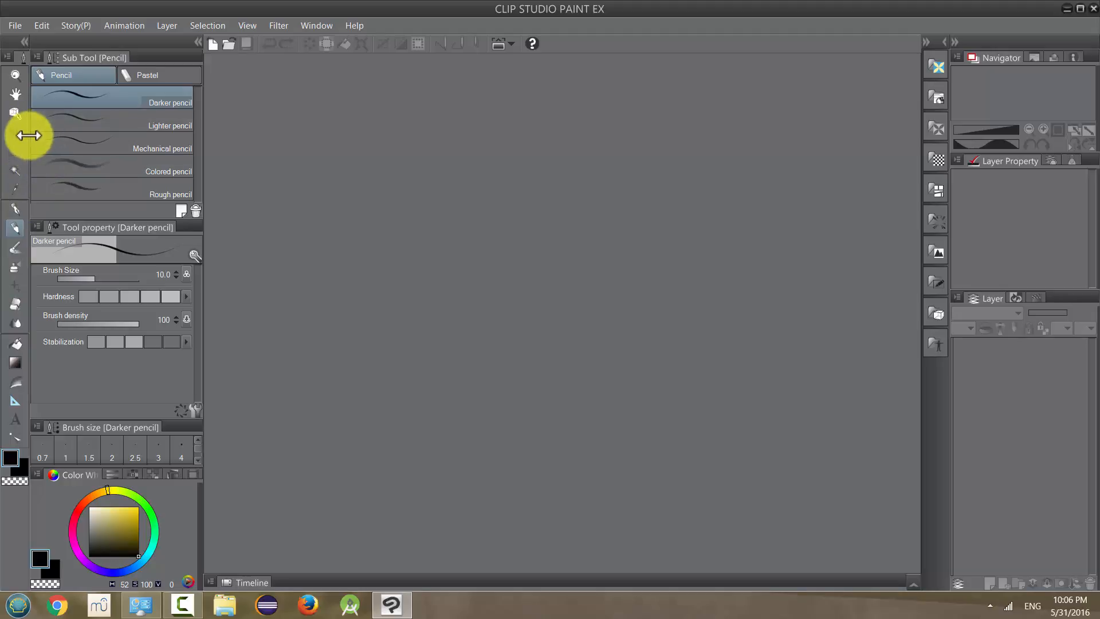
mouse_move(8, 204)
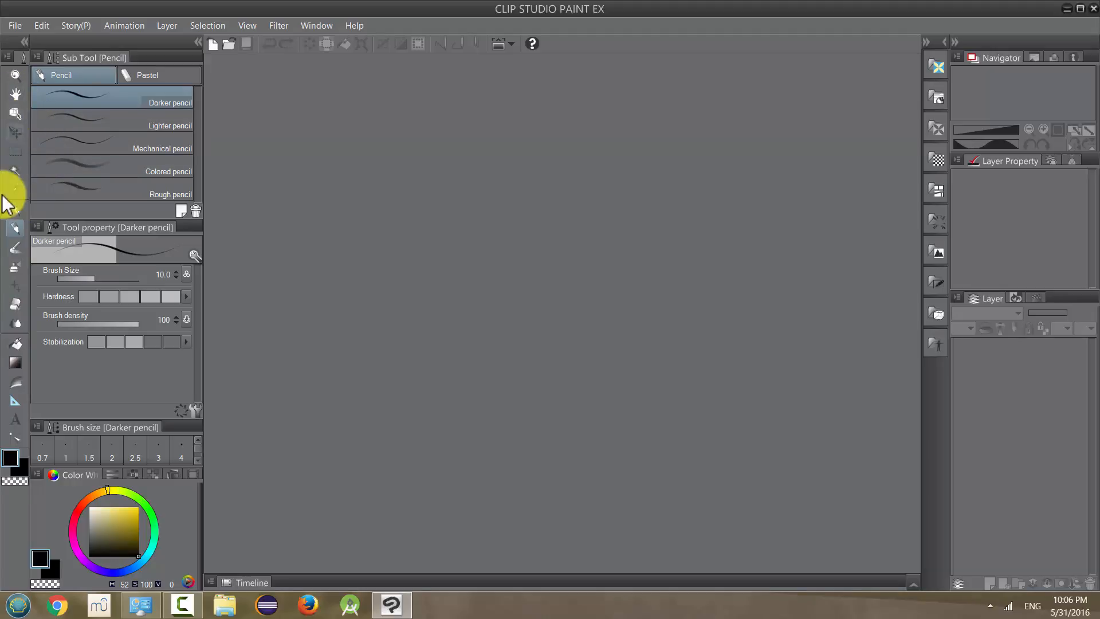
mouse_move(24, 228)
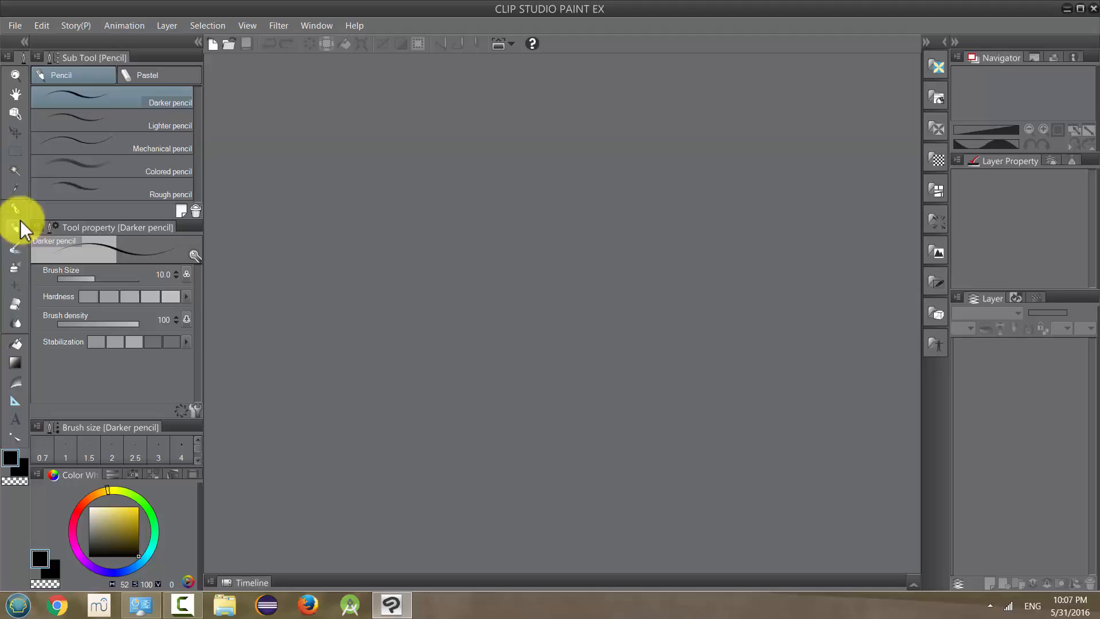
mouse_move(17, 221)
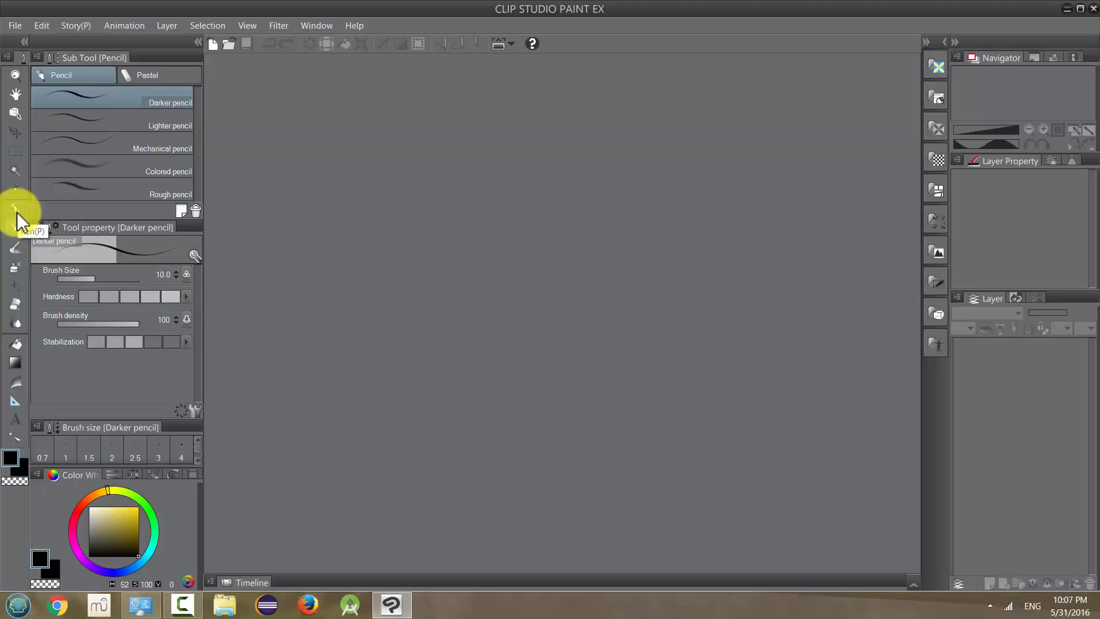
Switch to the G-pen, try the Turnip pen, then settle on the Milli pen marker.
left_click(15, 209)
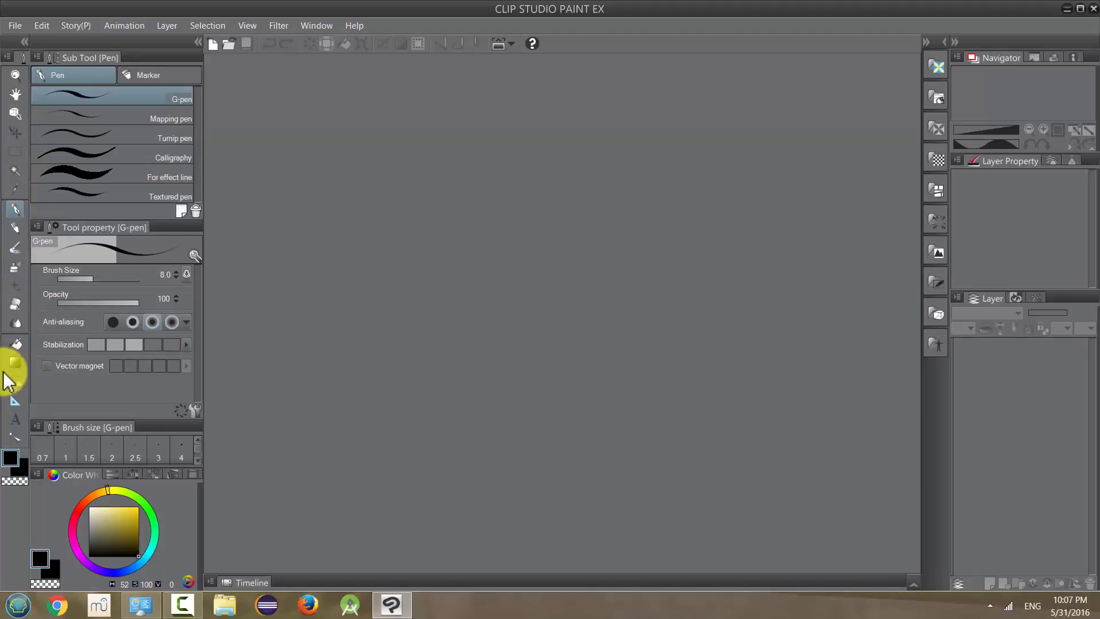
mouse_move(196, 145)
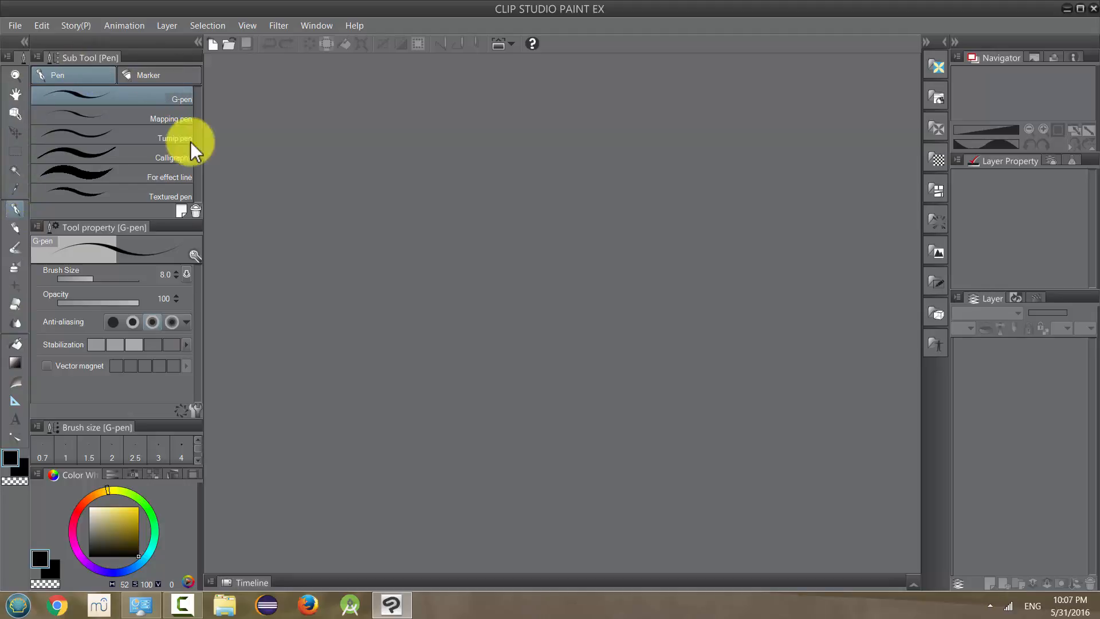
mouse_move(21, 218)
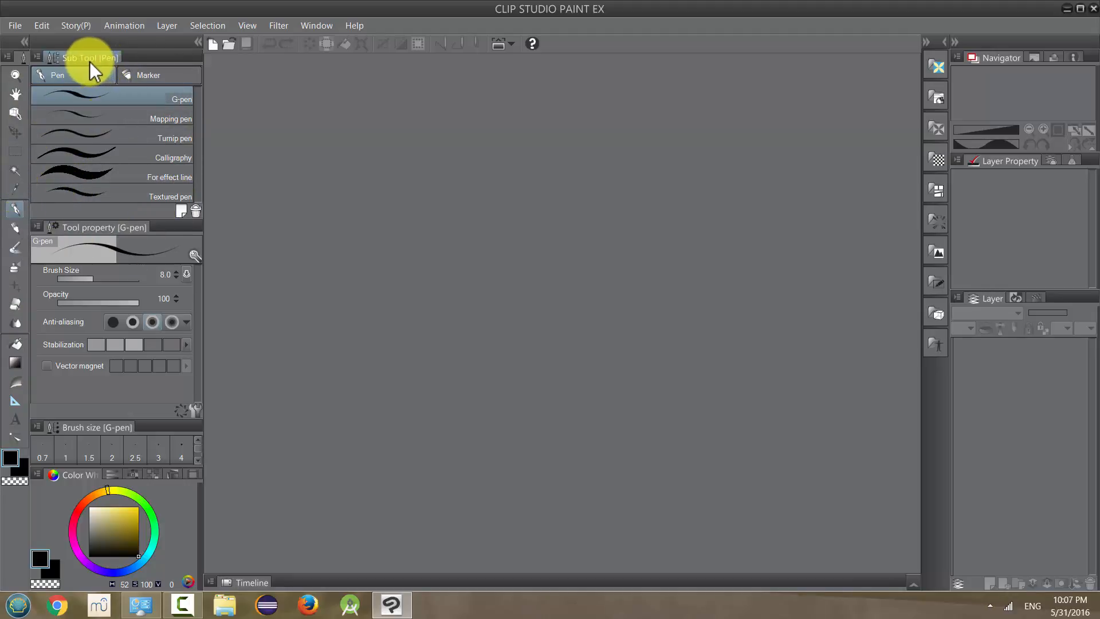
mouse_move(152, 118)
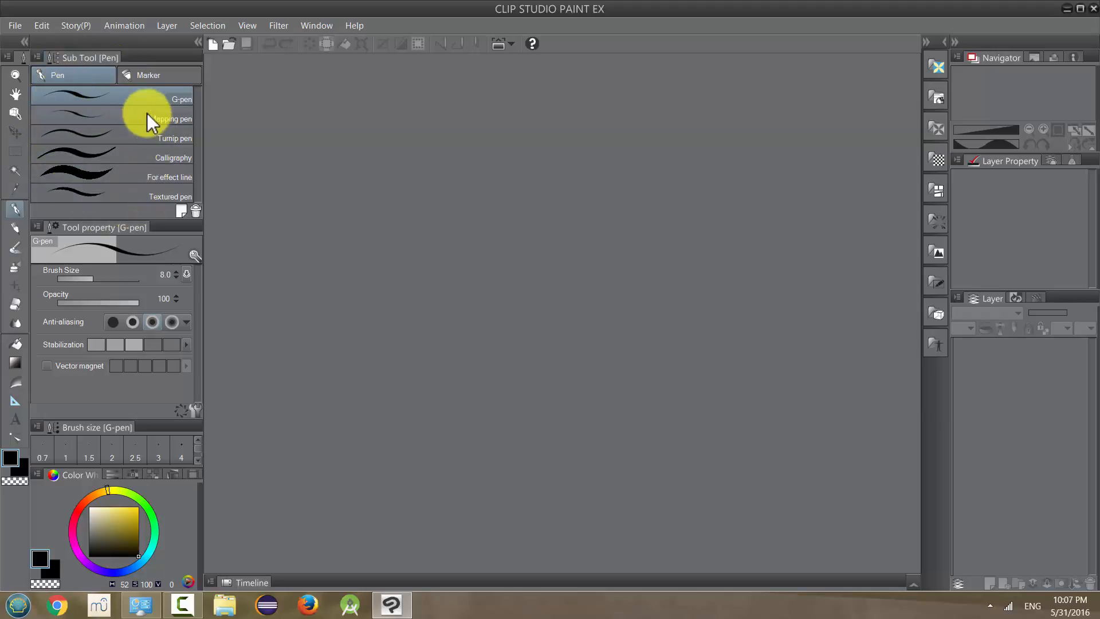
mouse_move(103, 188)
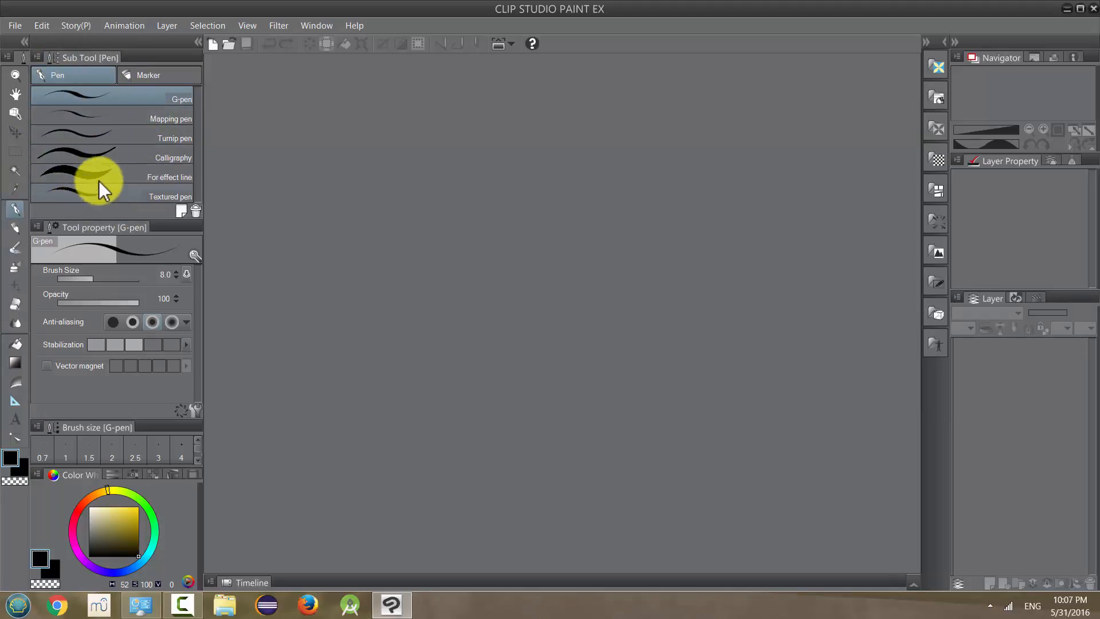
mouse_move(105, 133)
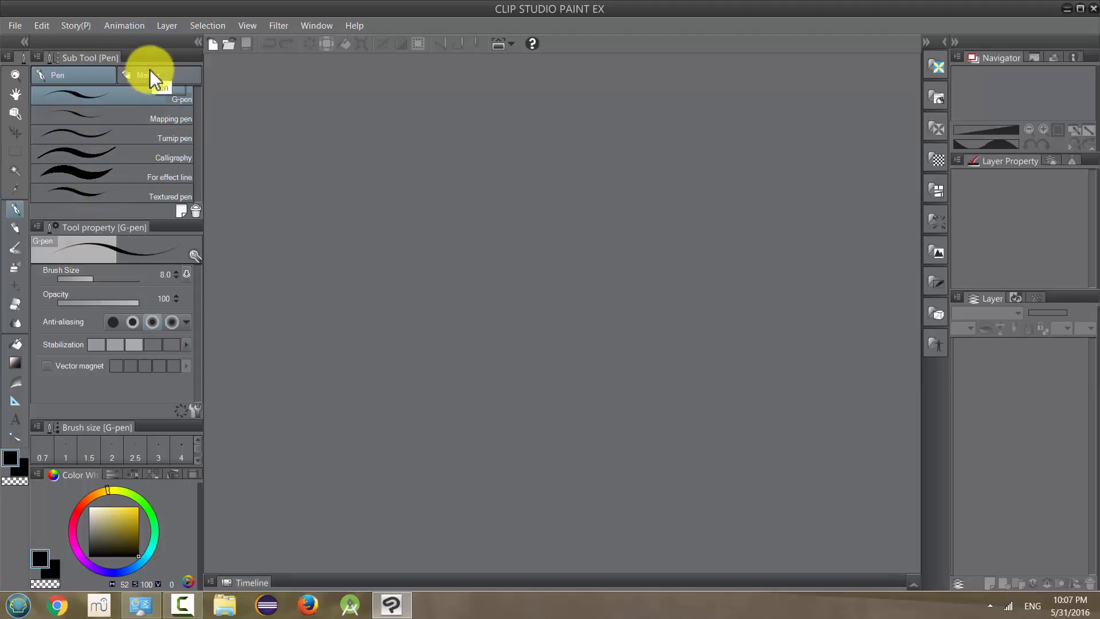
mouse_move(79, 204)
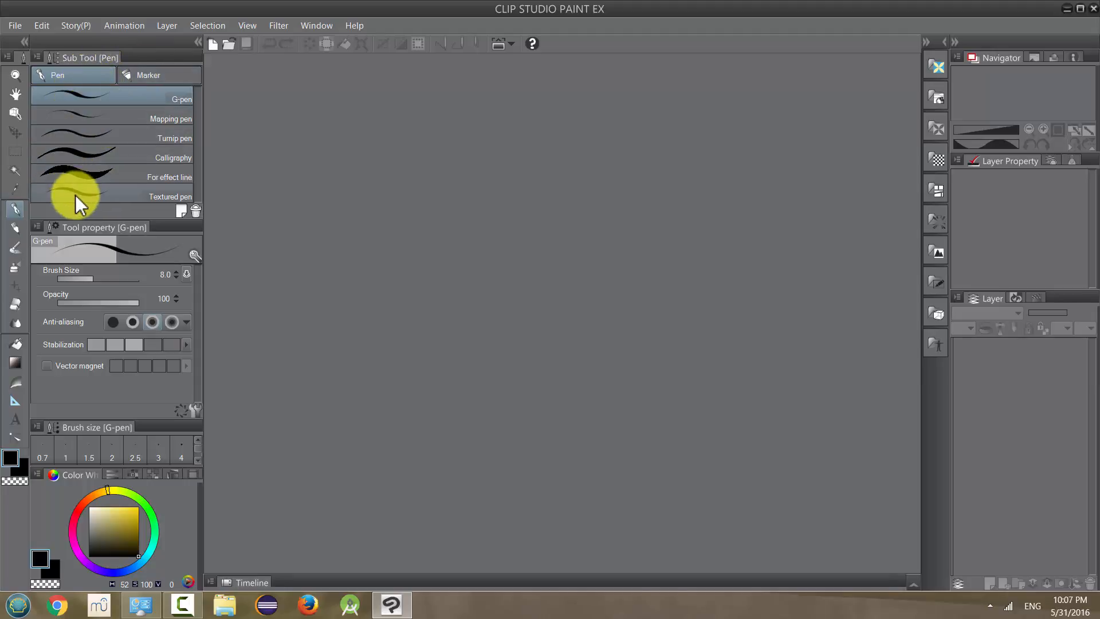
left_click(112, 138)
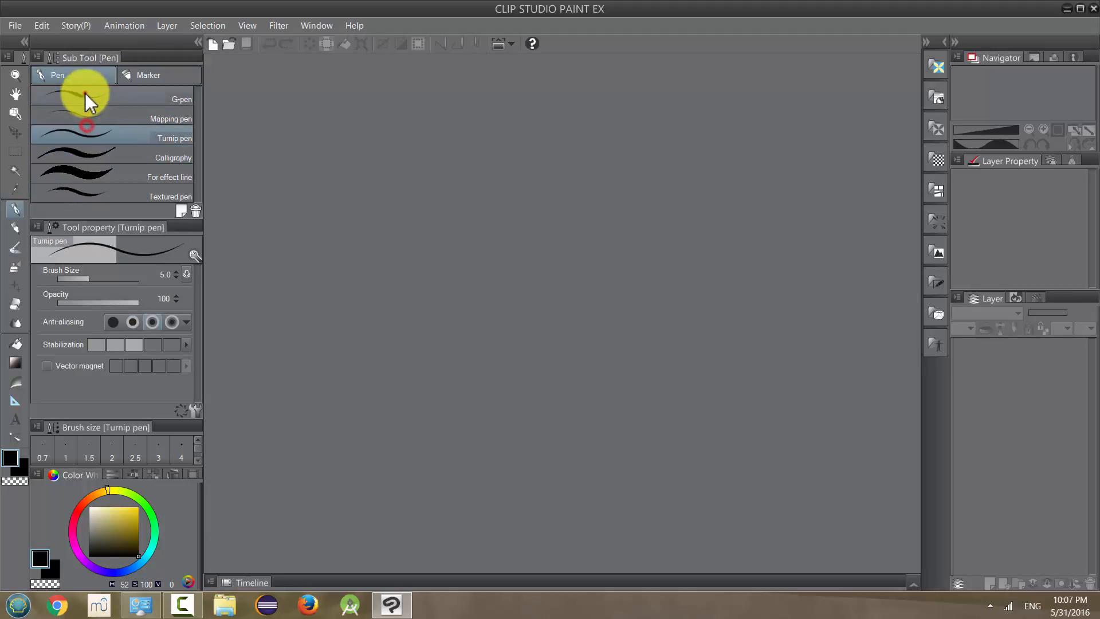
left_click(148, 76)
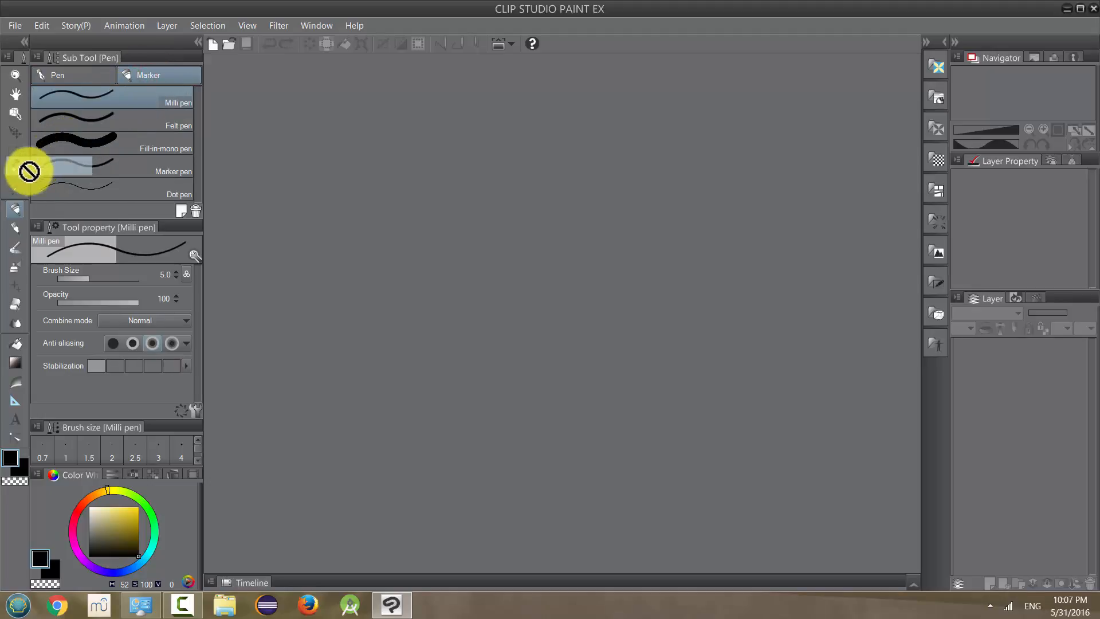
mouse_move(82, 109)
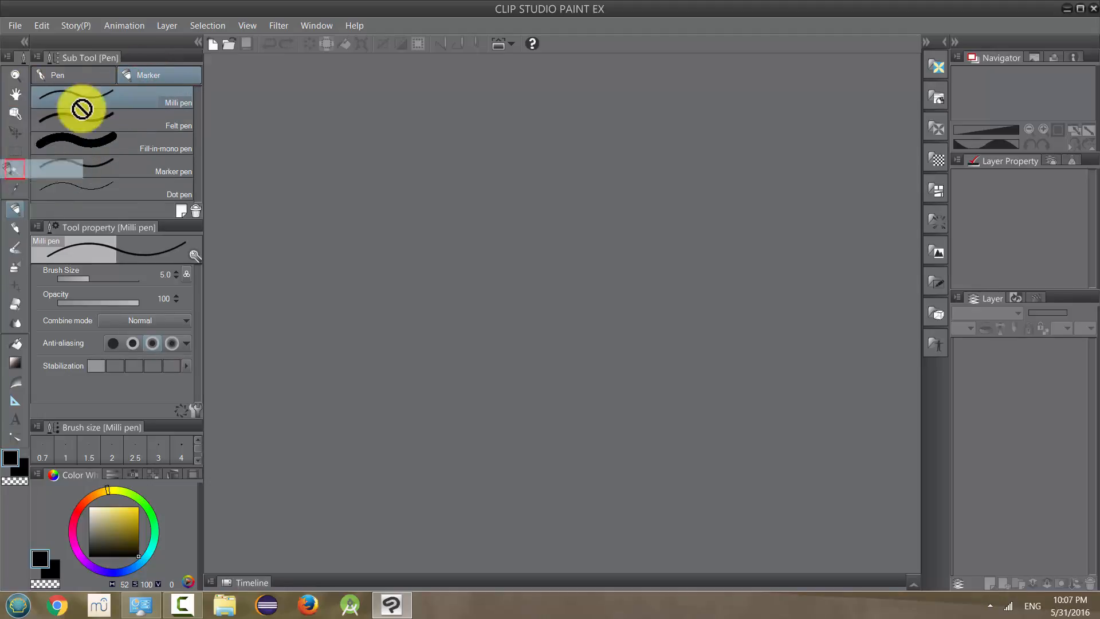
mouse_move(77, 248)
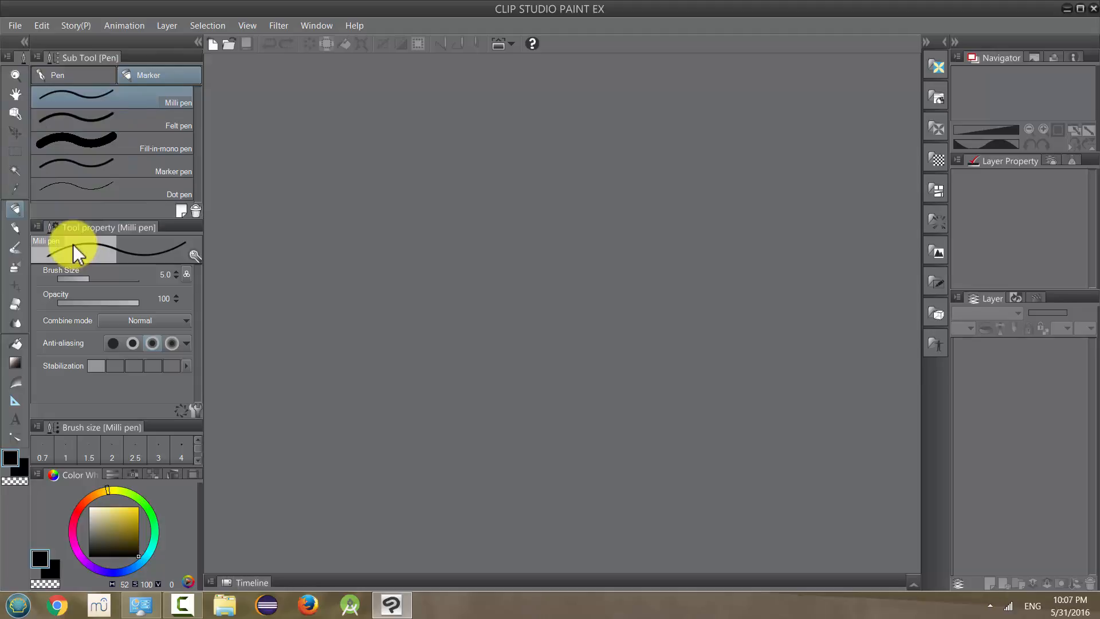
mouse_move(27, 411)
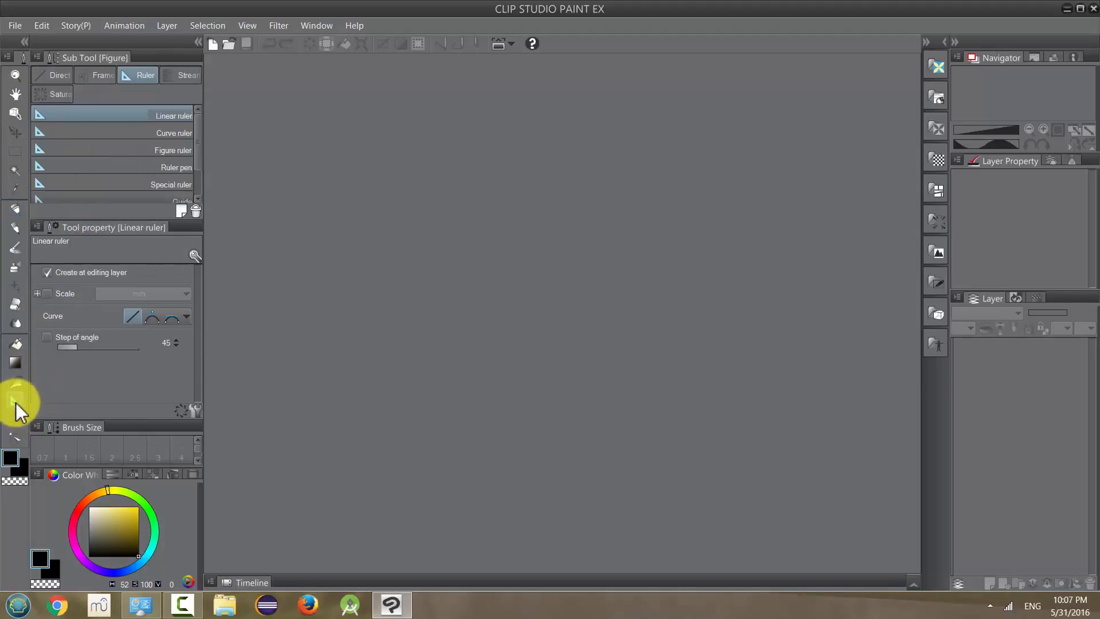
Look at the Figure tool's direct-draw sub tools, then return to the pen tools.
left_click(96, 76)
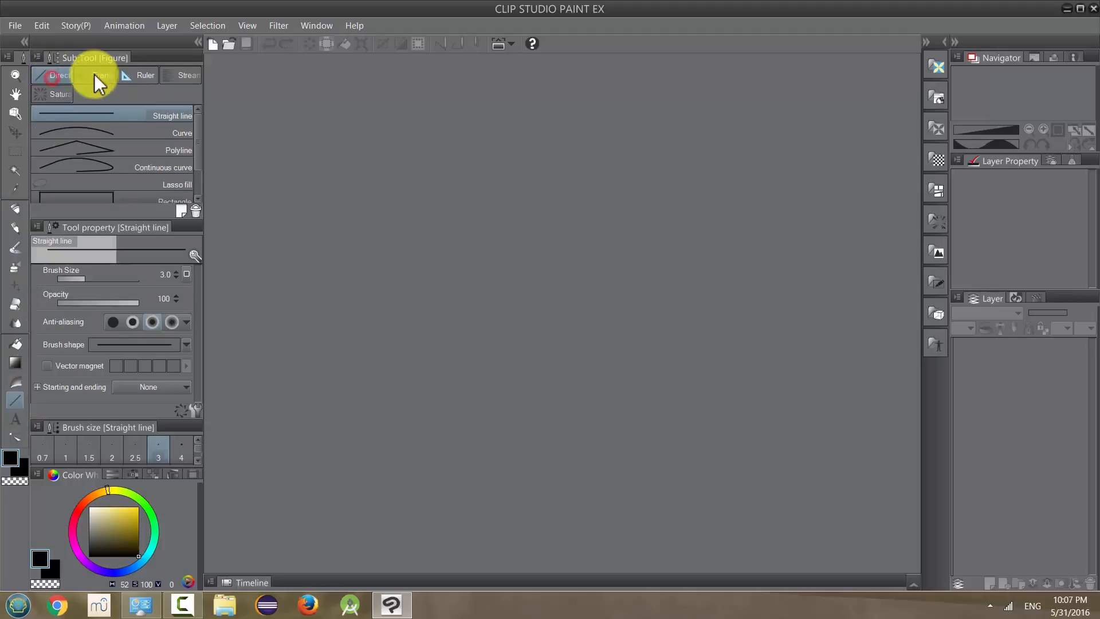
mouse_move(186, 89)
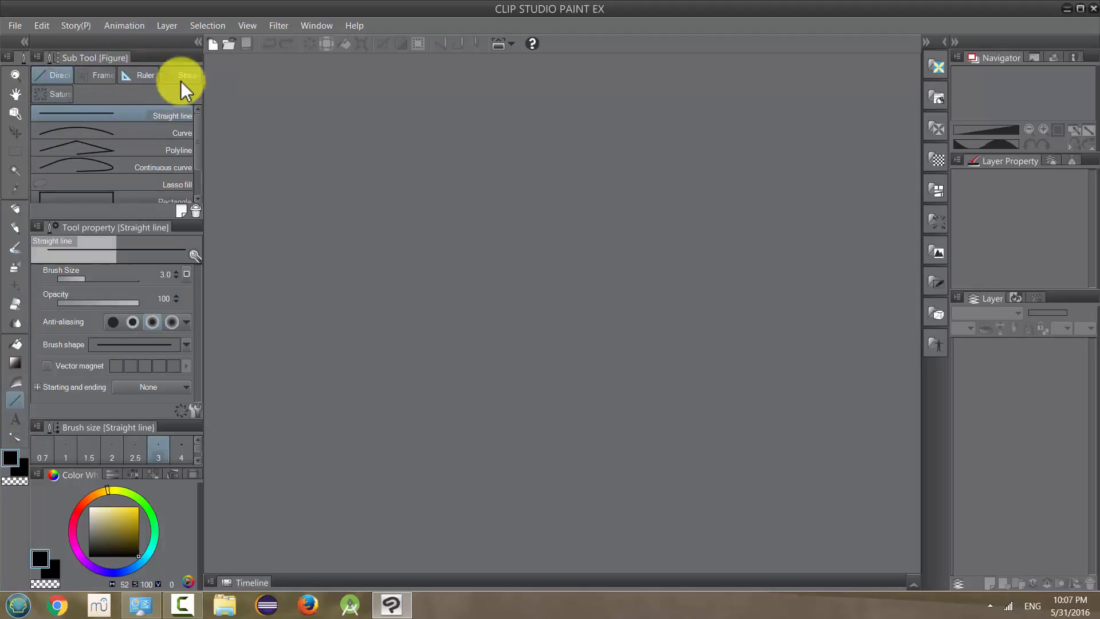
mouse_move(146, 75)
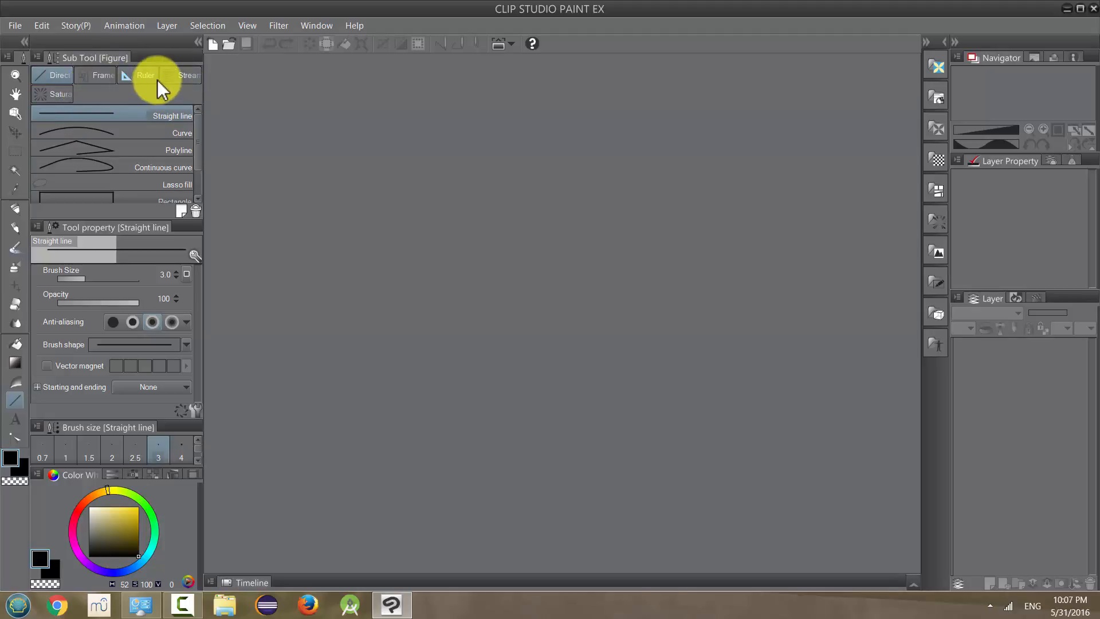
mouse_move(119, 130)
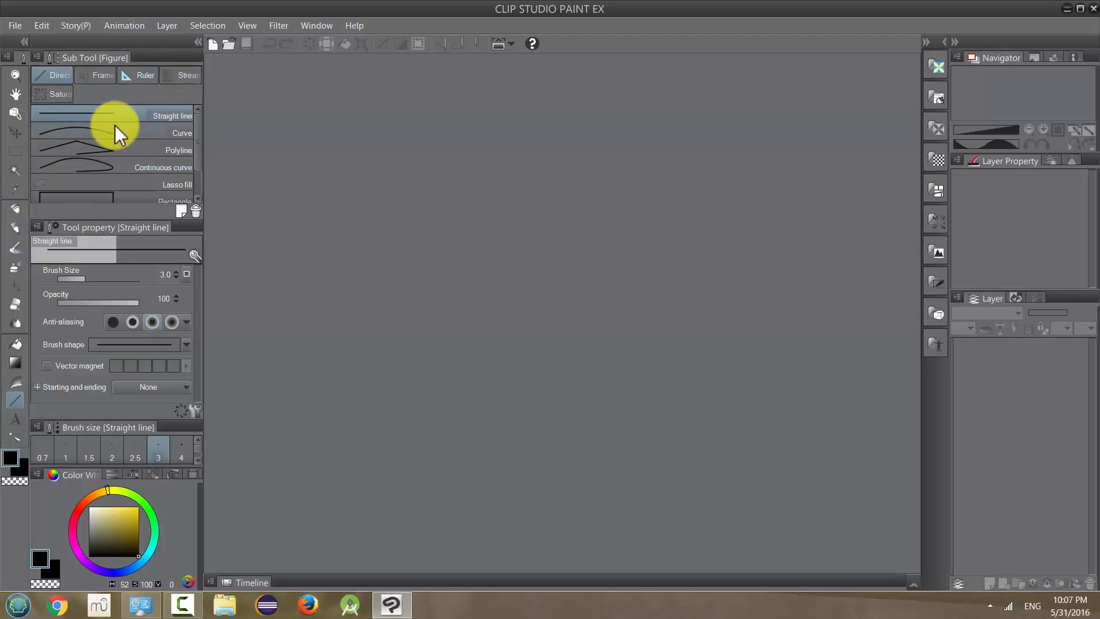
mouse_move(88, 242)
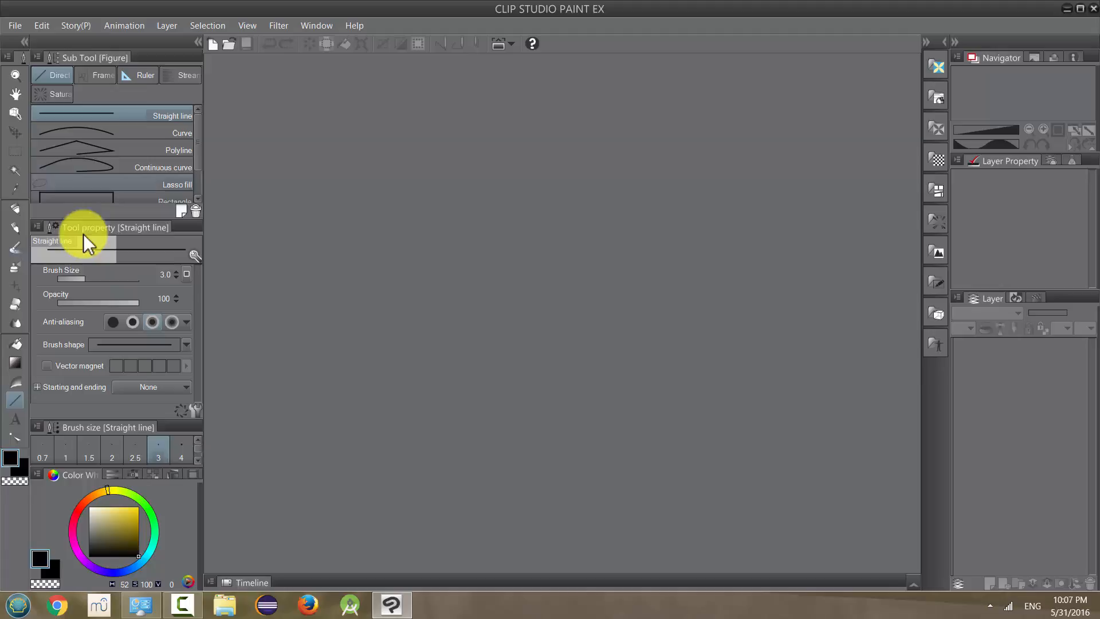
mouse_move(15, 208)
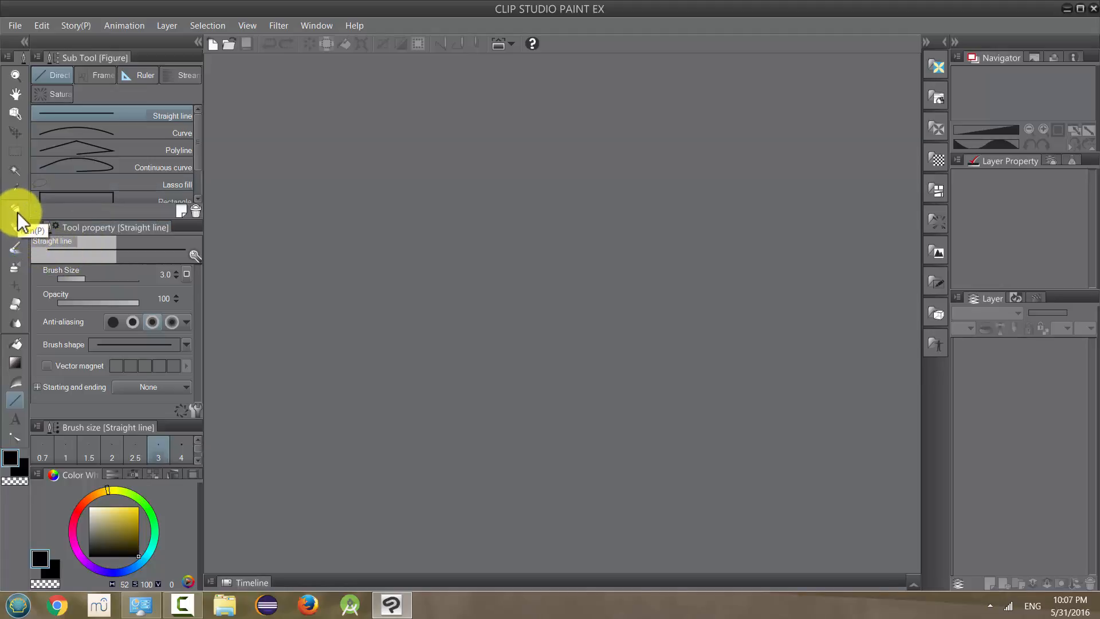
left_click(15, 208)
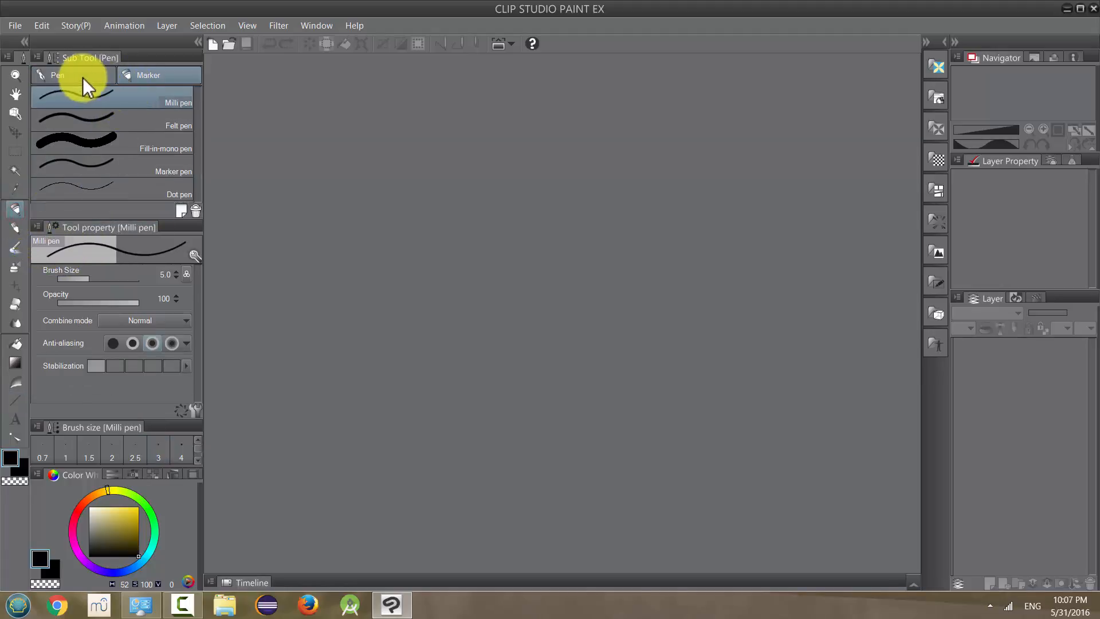
mouse_move(12, 215)
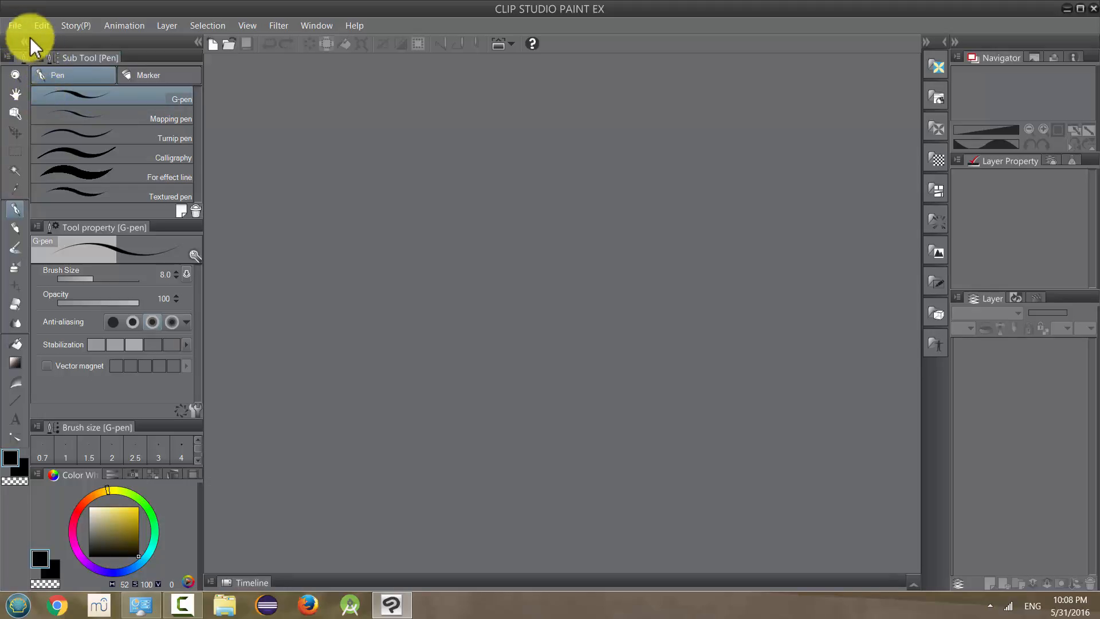
Create a new 11 x 17 in Classic Comic canvas for G-pen test lines.
left_click(14, 25)
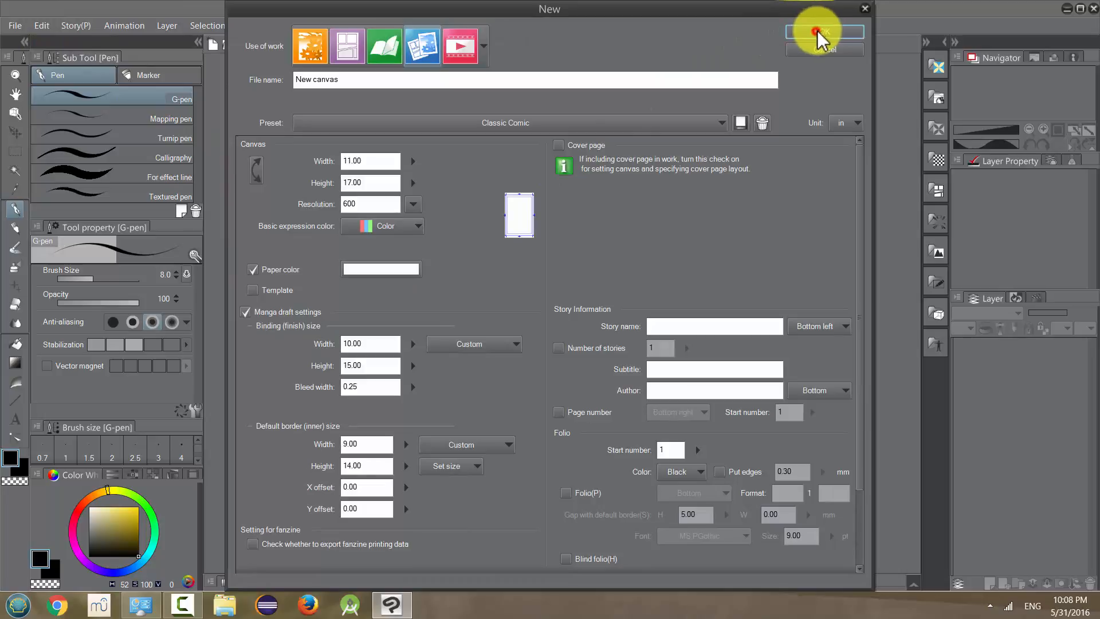
left_click(824, 32)
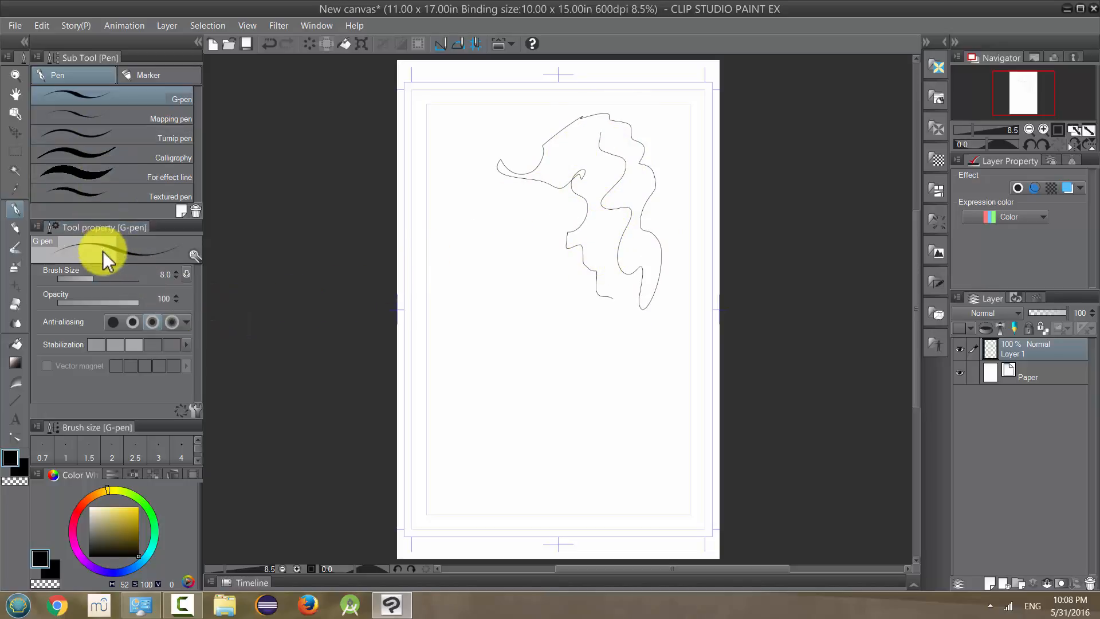
mouse_move(70, 308)
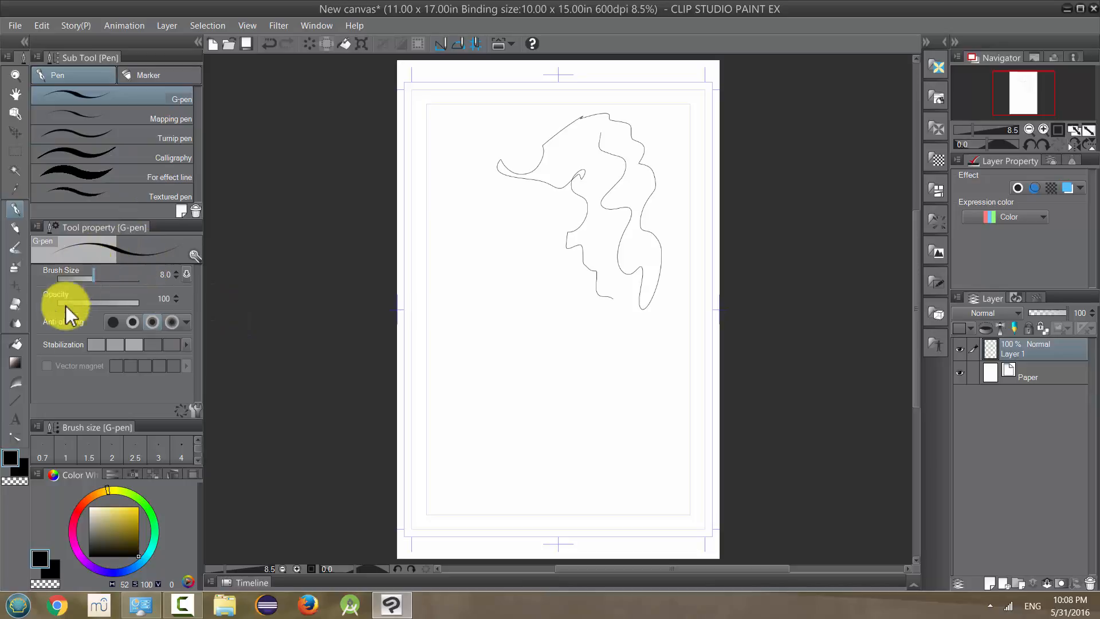
mouse_move(174, 368)
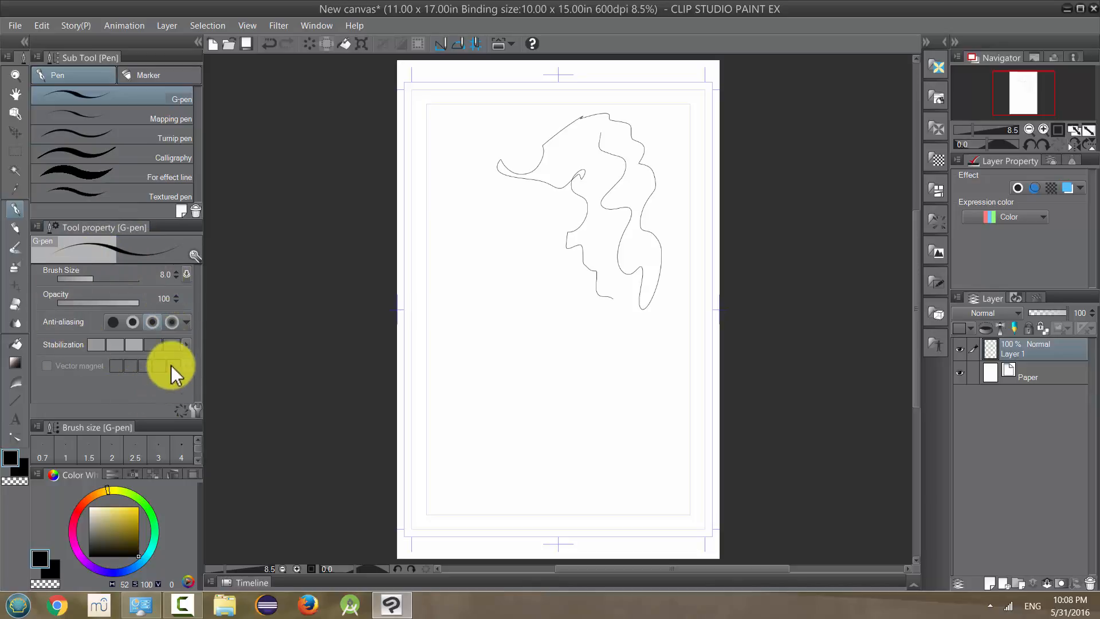
mouse_move(99, 390)
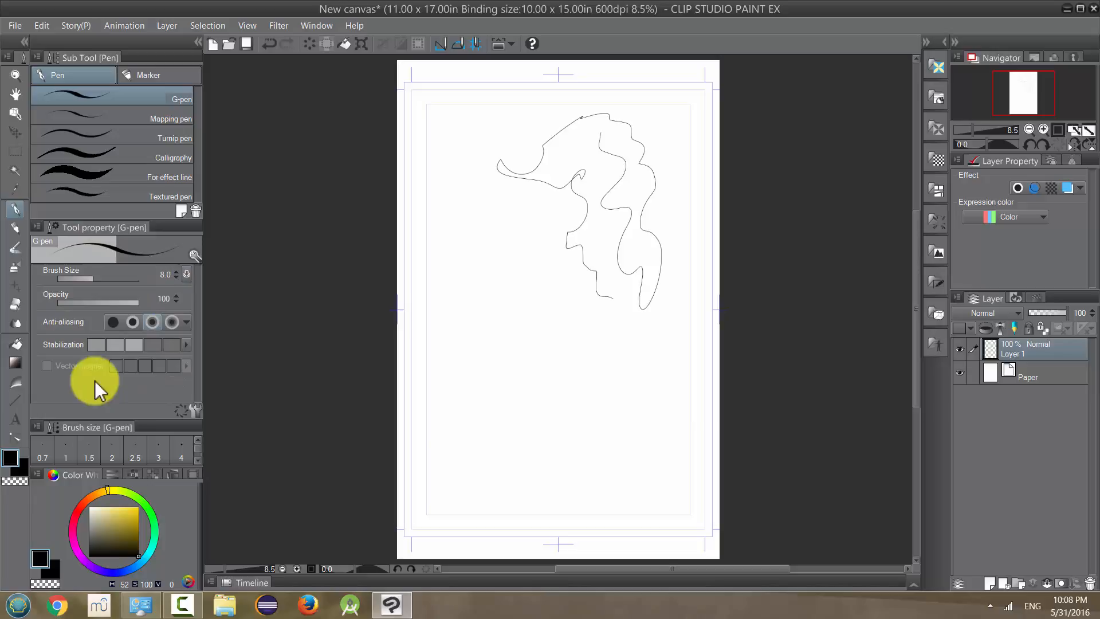
mouse_move(151, 273)
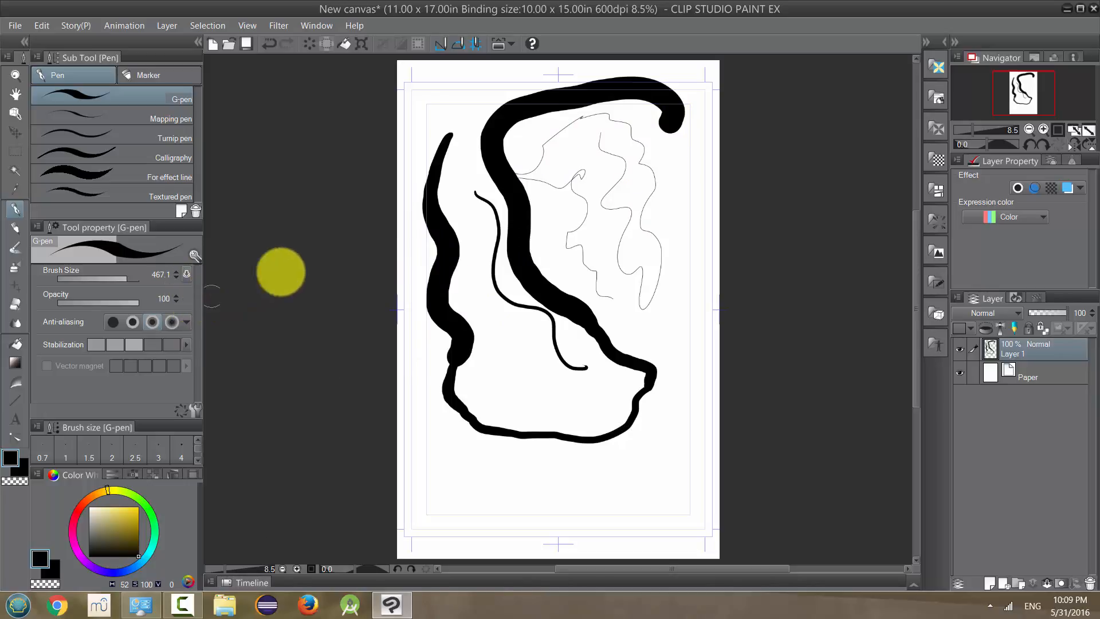
mouse_move(189, 284)
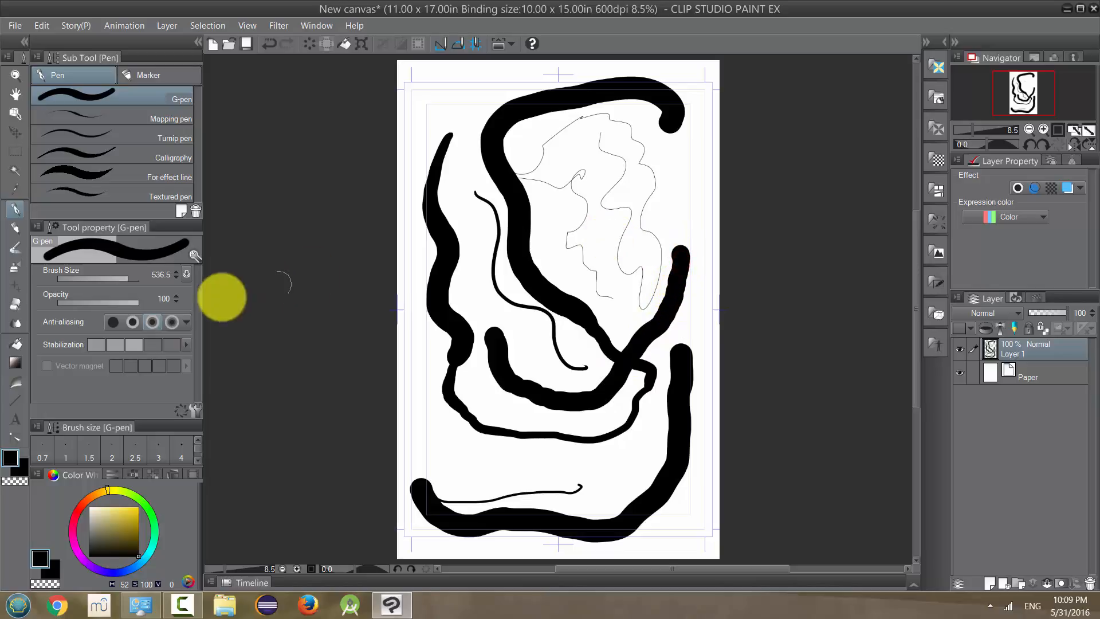
Toggle pressure control of the G-pen size while drawing heavy edge strokes.
left_click(185, 274)
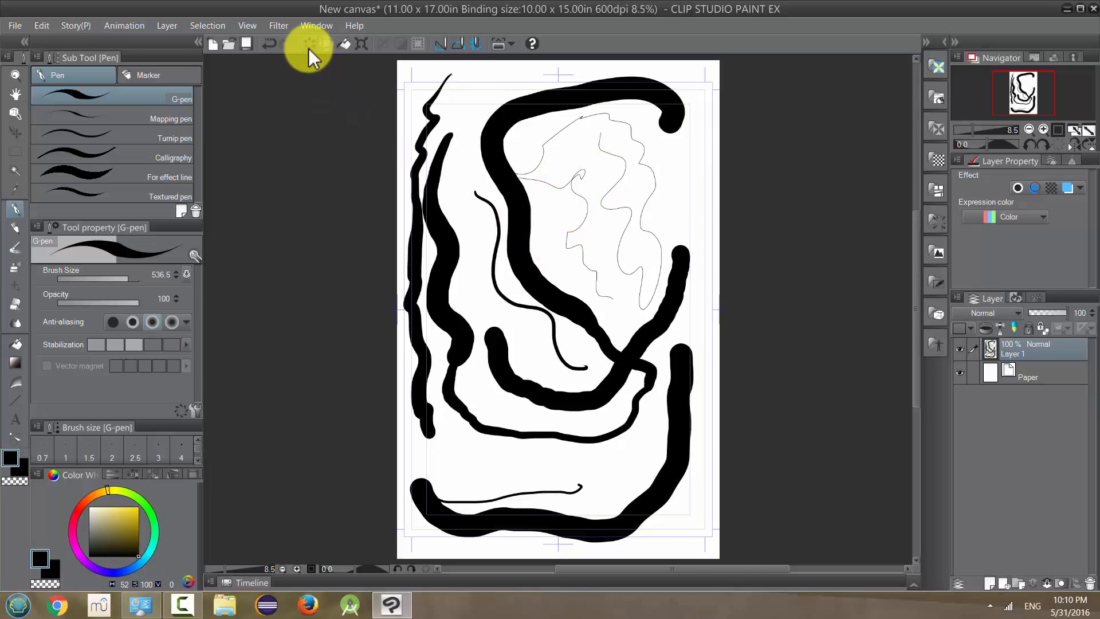
mouse_move(311, 59)
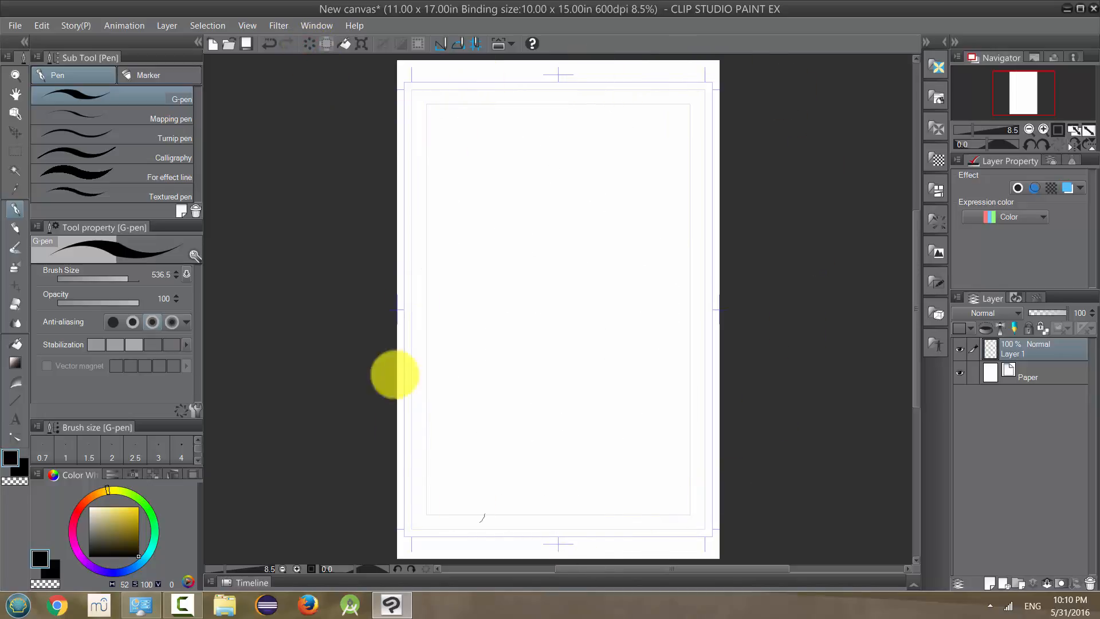
mouse_move(477, 309)
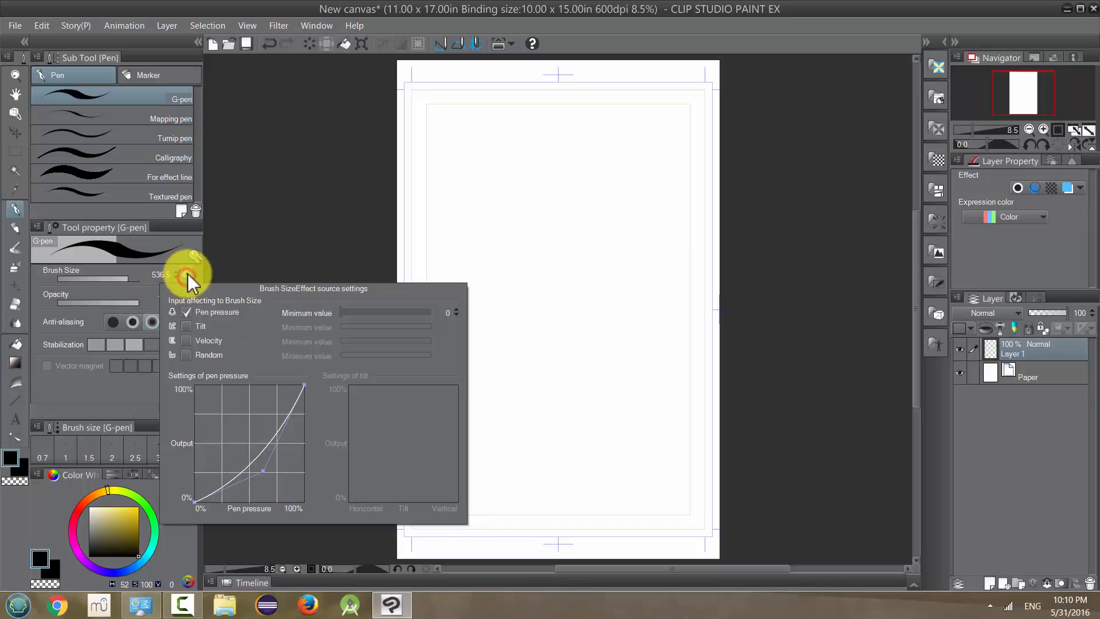
mouse_move(195, 340)
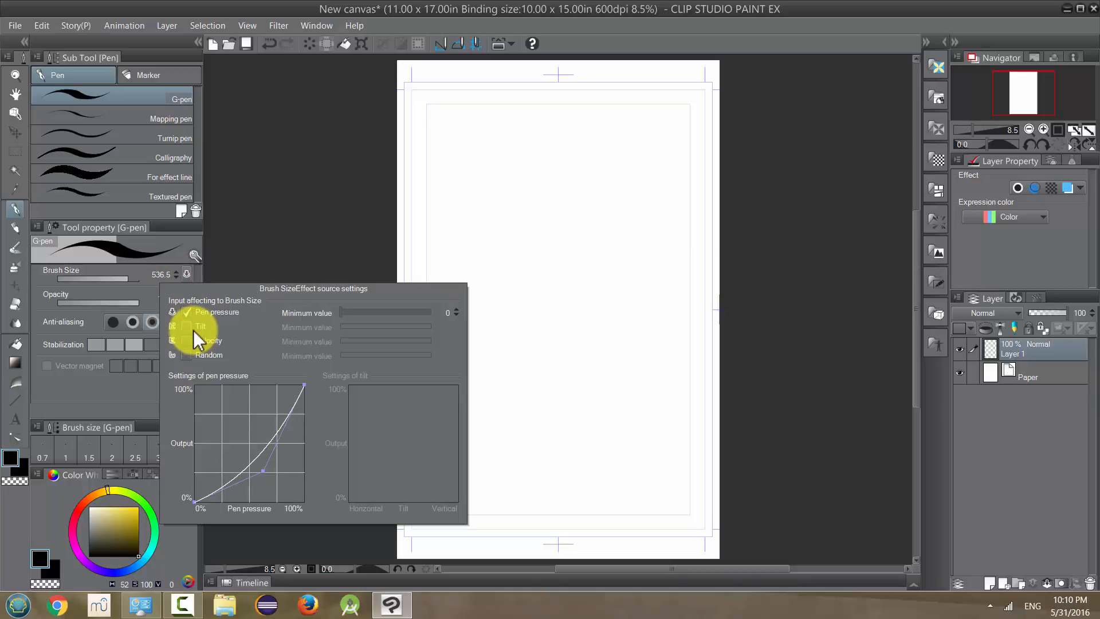
mouse_move(201, 327)
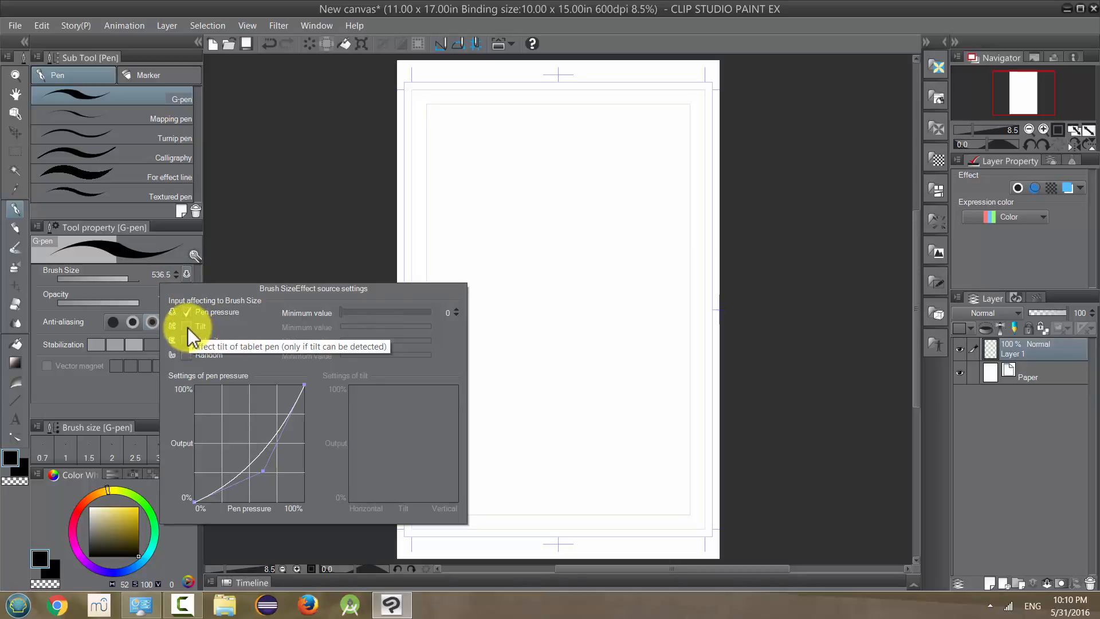
Let pen tilt also drive the G-pen size, then clear the test strokes.
left_click(186, 327)
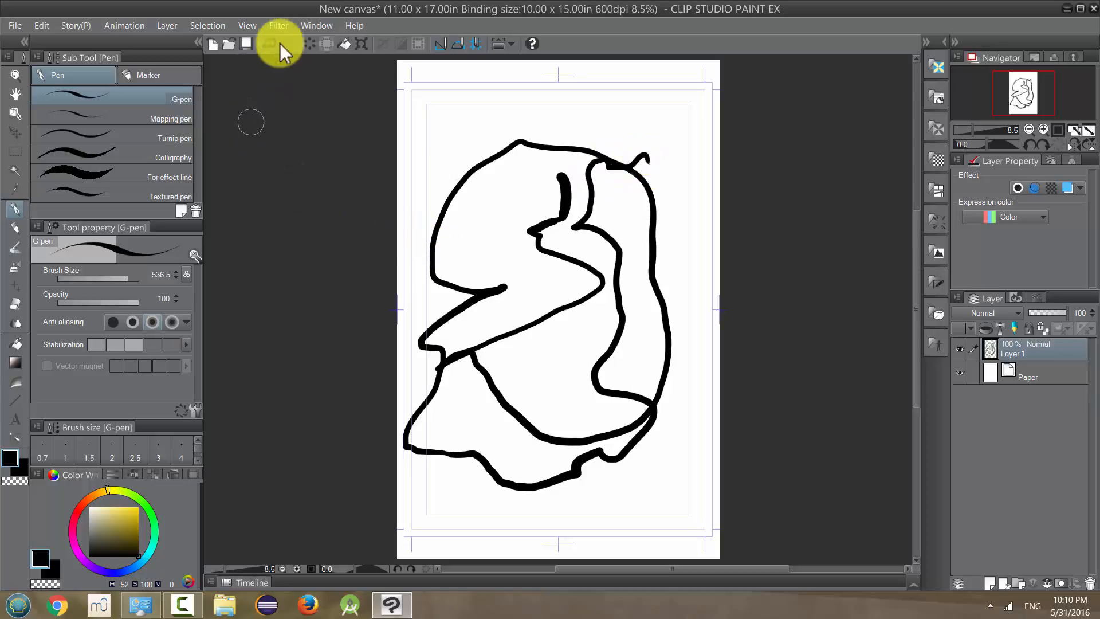
left_click(186, 276)
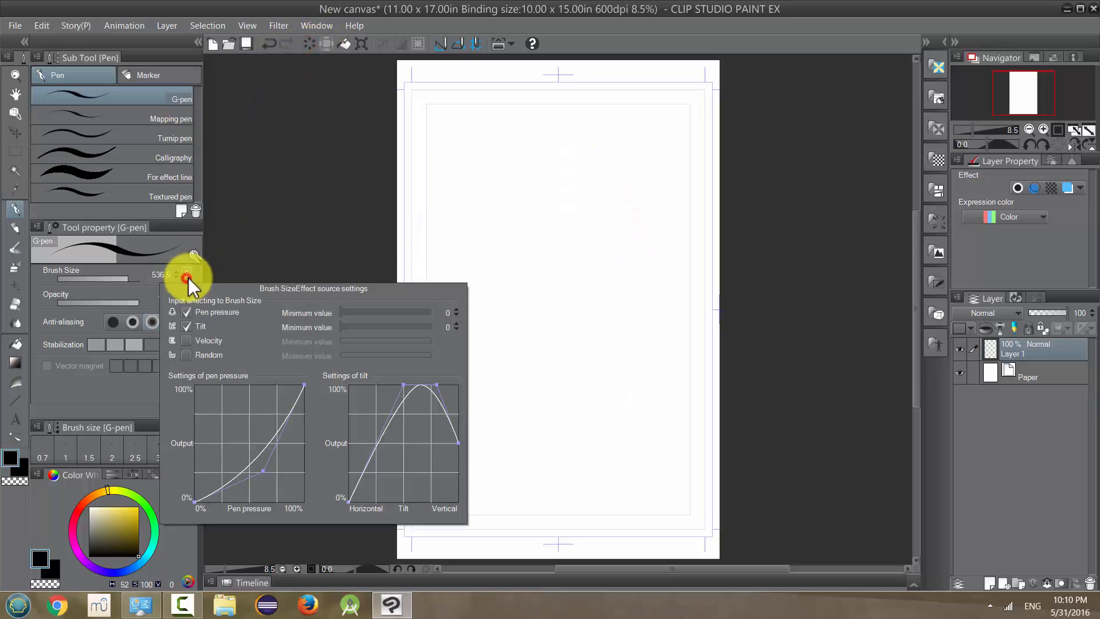
Make G-pen size follow pen pressure and velocity instead of tilt.
left_click(187, 326)
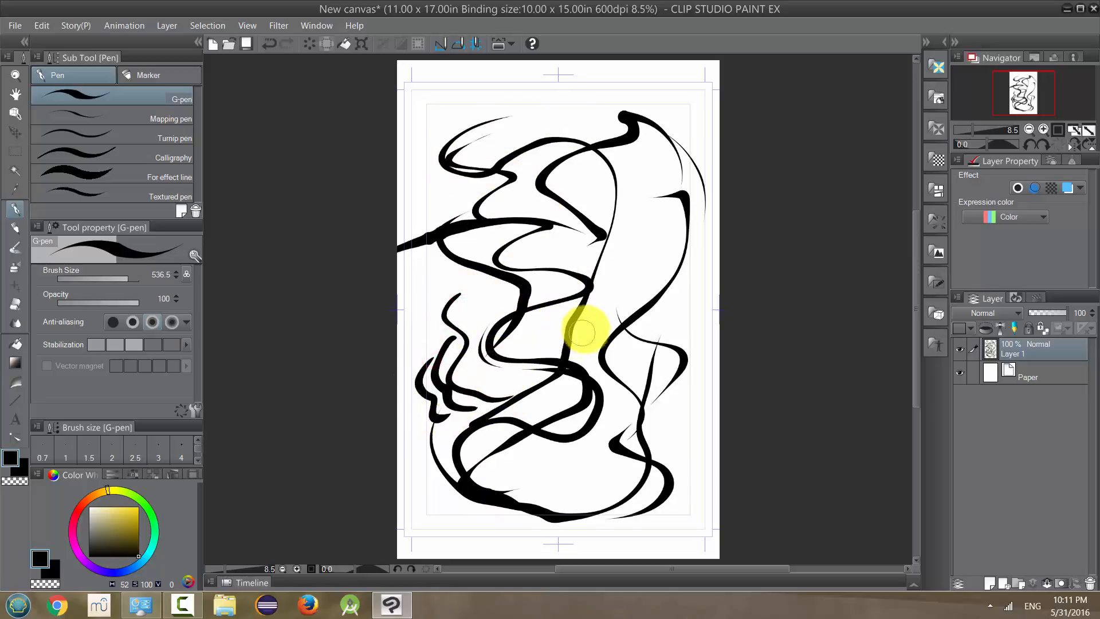
mouse_move(182, 291)
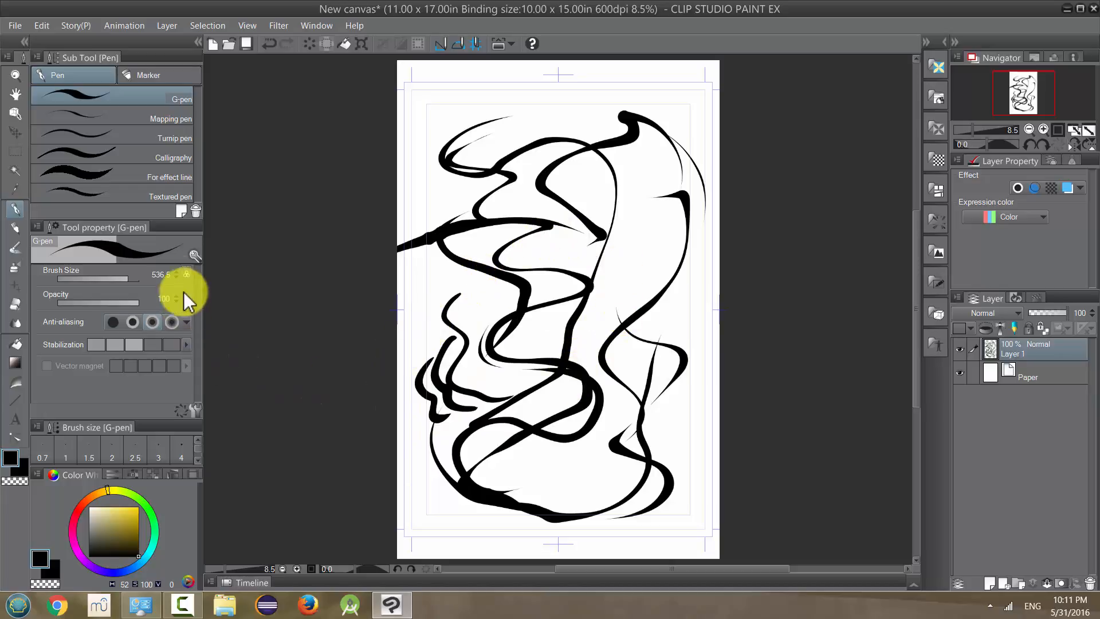
left_click(186, 274)
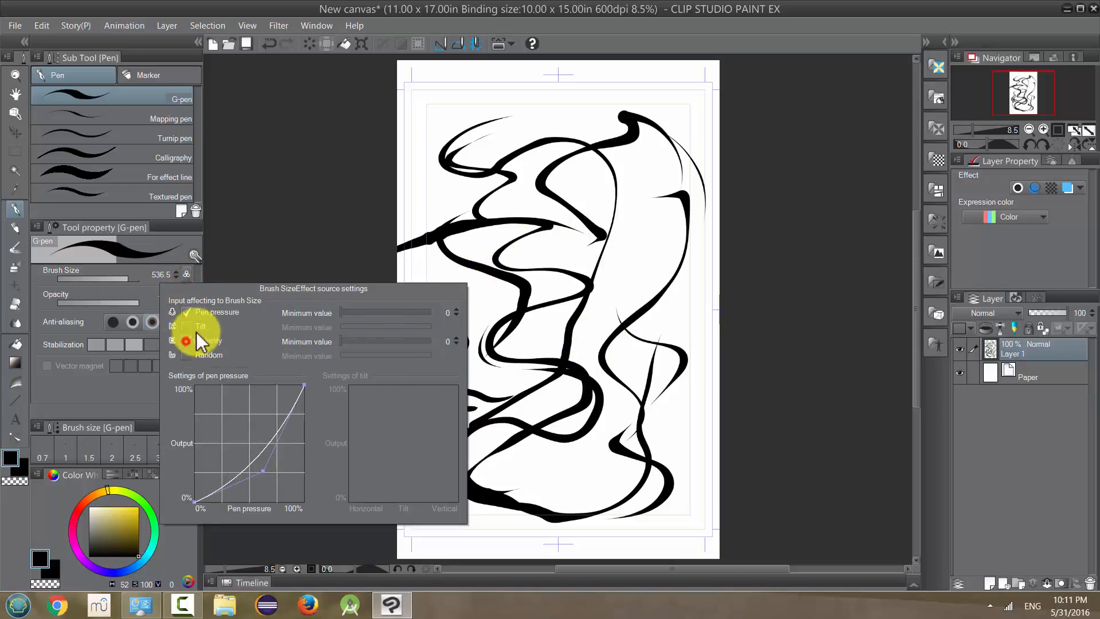
left_click(312, 46)
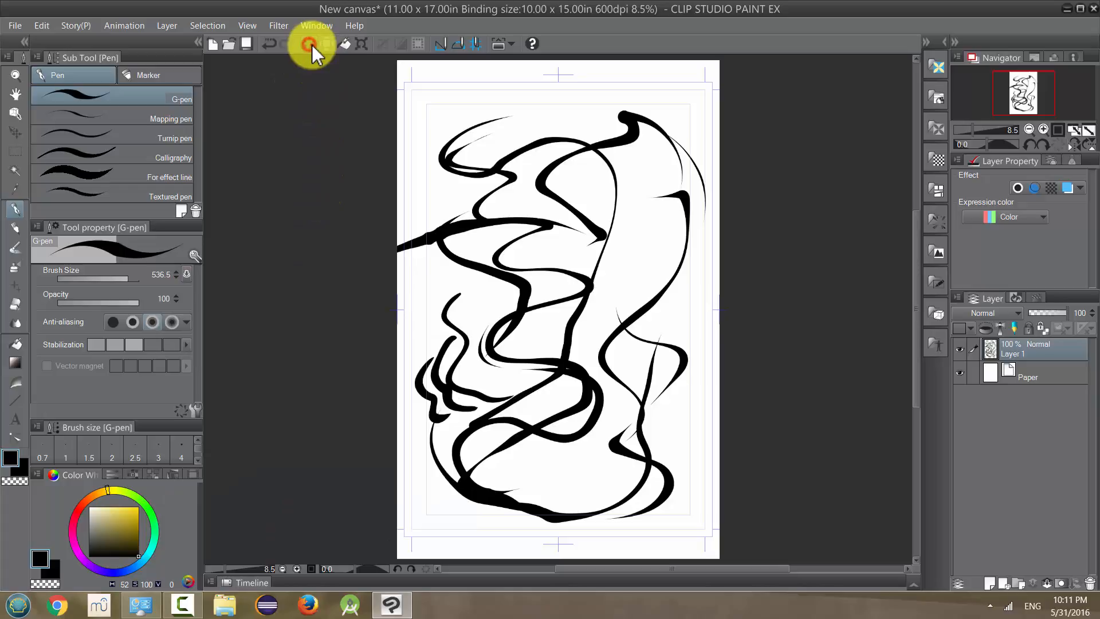
Clear the tapered strokes and draw thick, lumpy lines and short dabs.
left_click(186, 274)
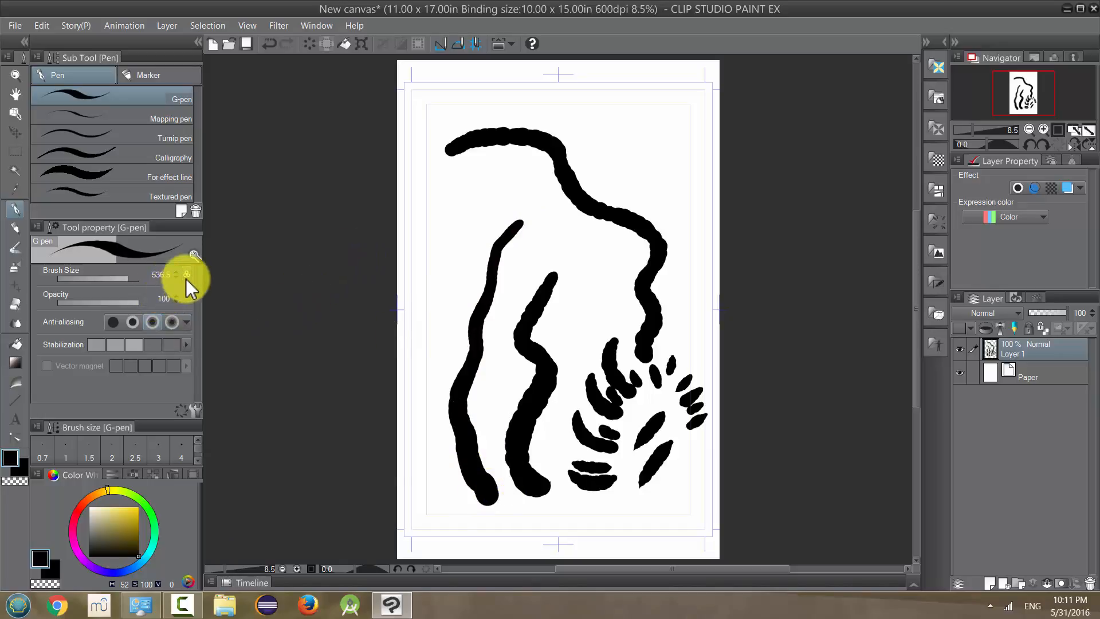
left_click(195, 274)
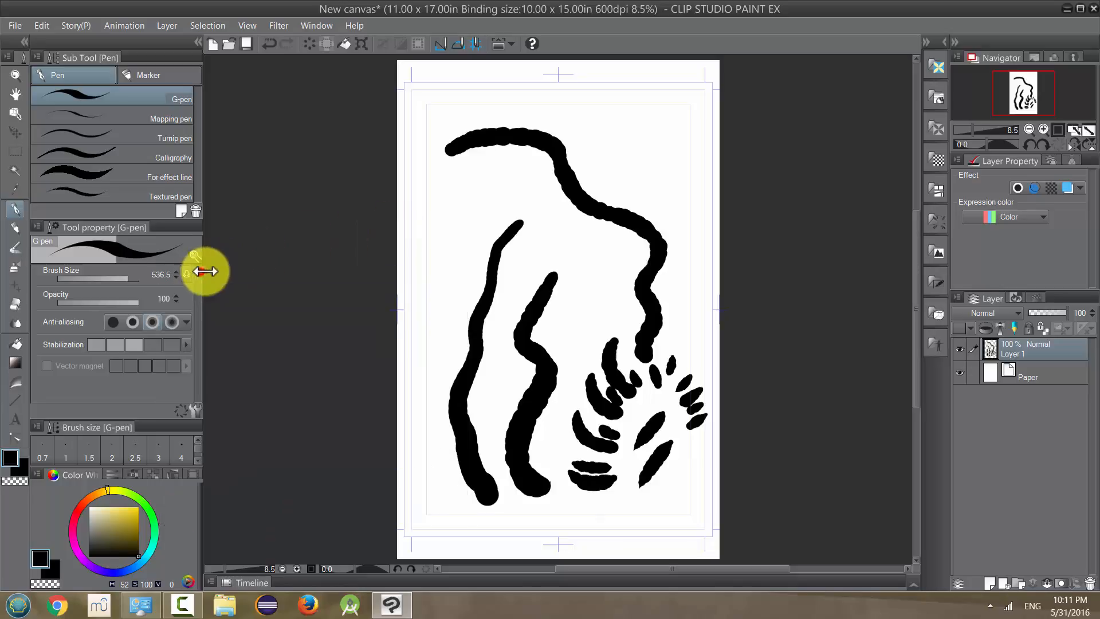
mouse_move(140, 302)
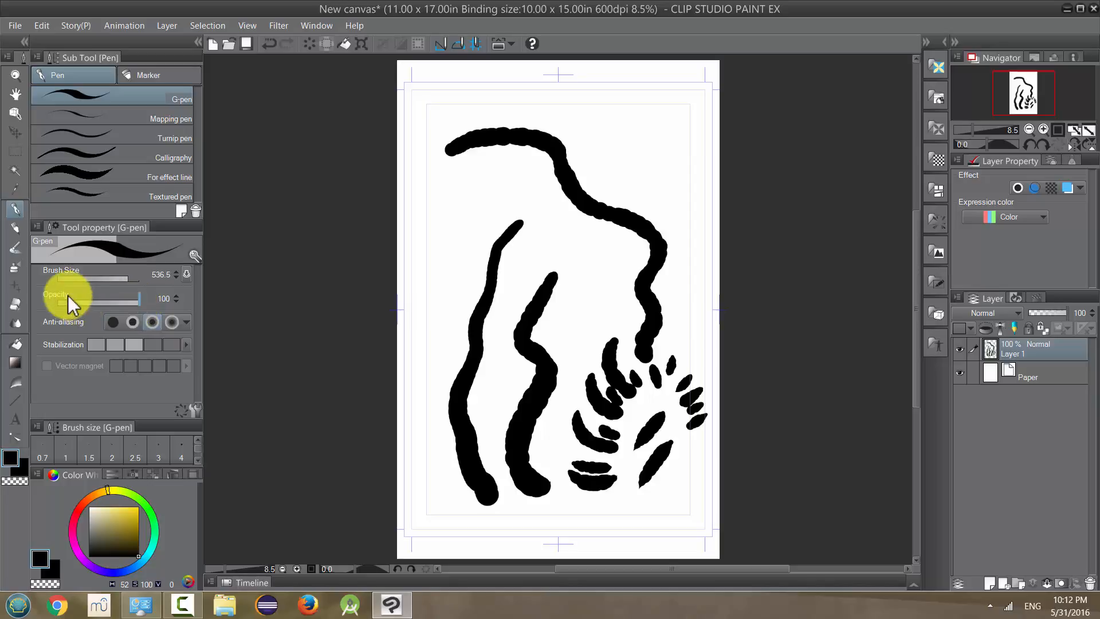
mouse_move(192, 267)
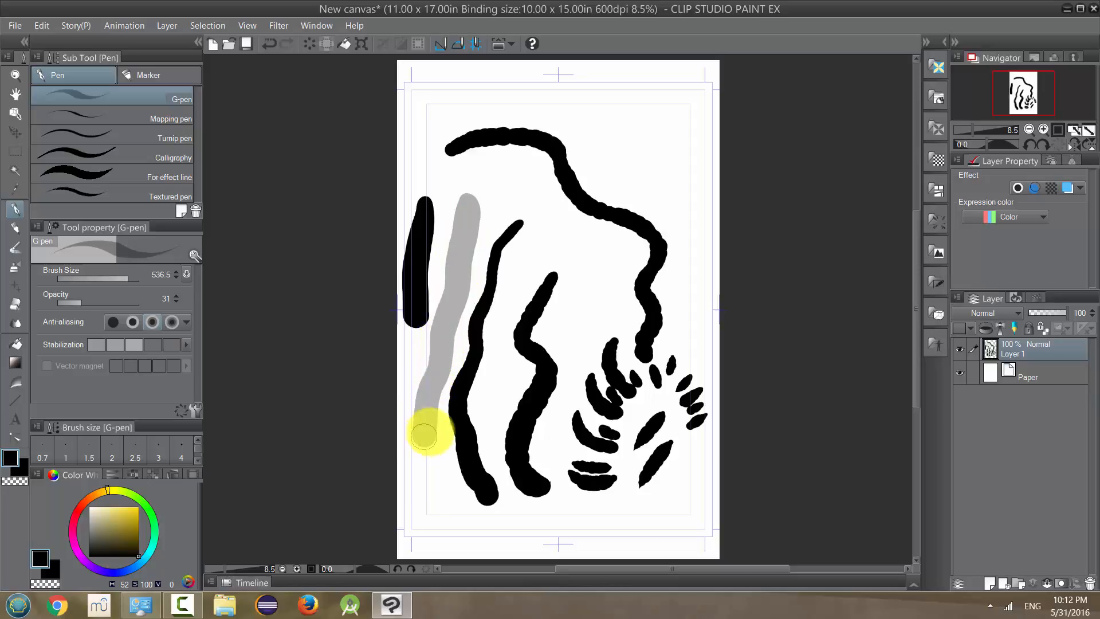
mouse_move(440, 364)
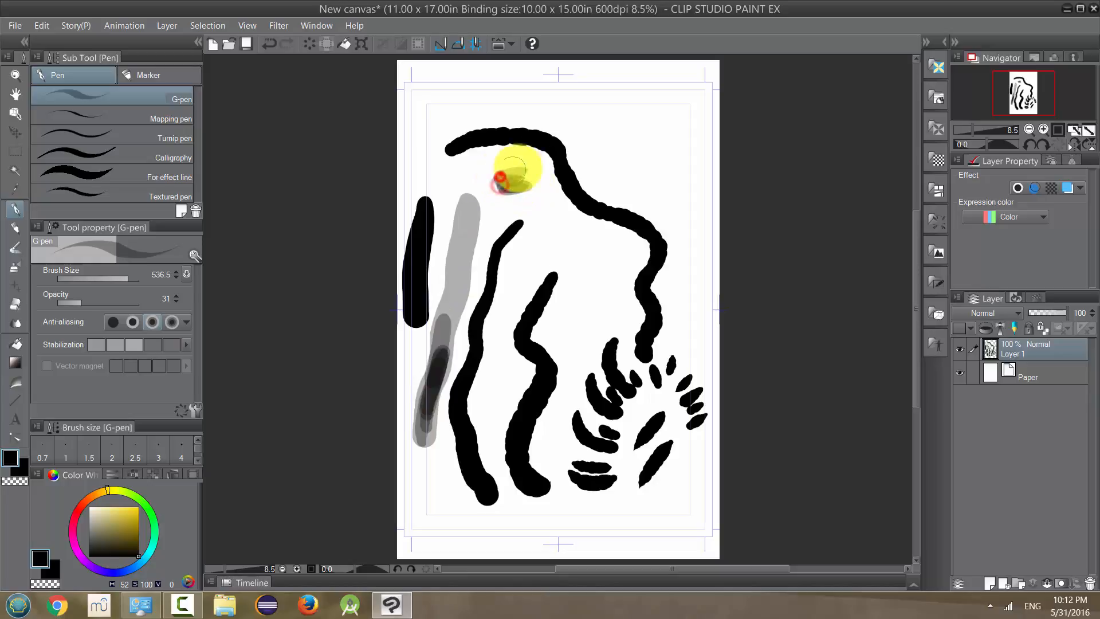
Paint translucent grey strokes at opacity 31, then clear the layer.
left_click_drag(506, 169, 492, 189)
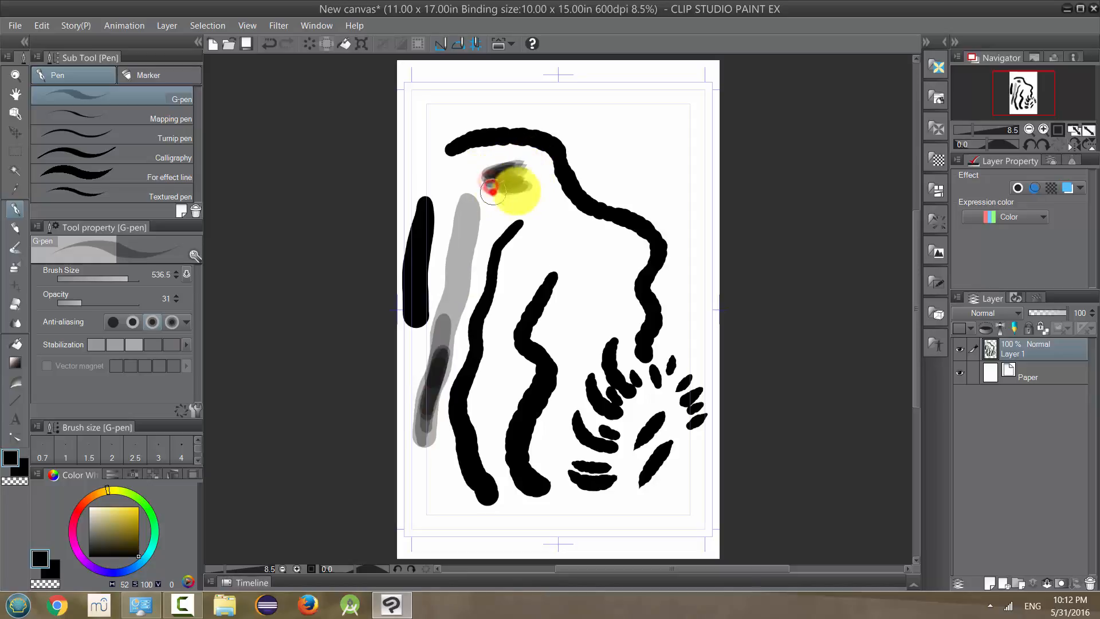
left_click(186, 274)
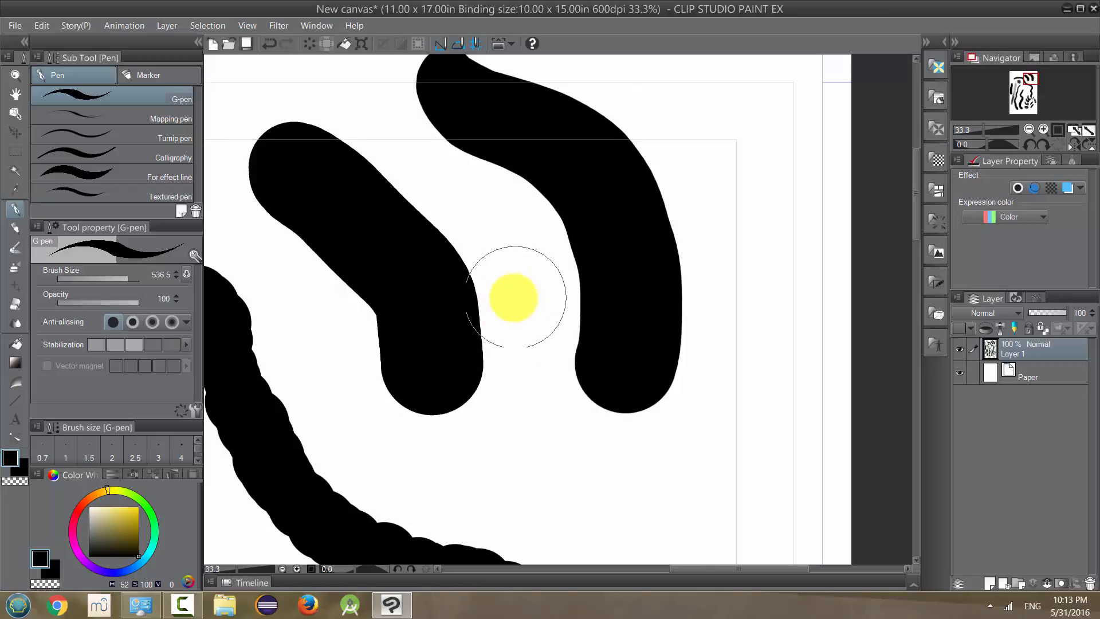
mouse_move(522, 308)
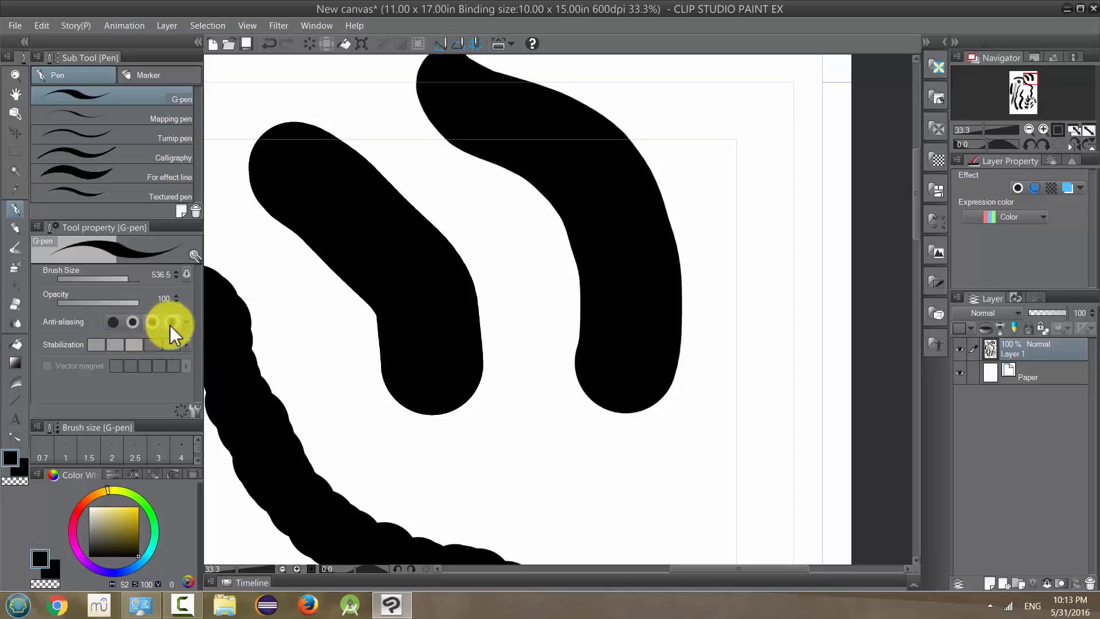
mouse_move(133, 344)
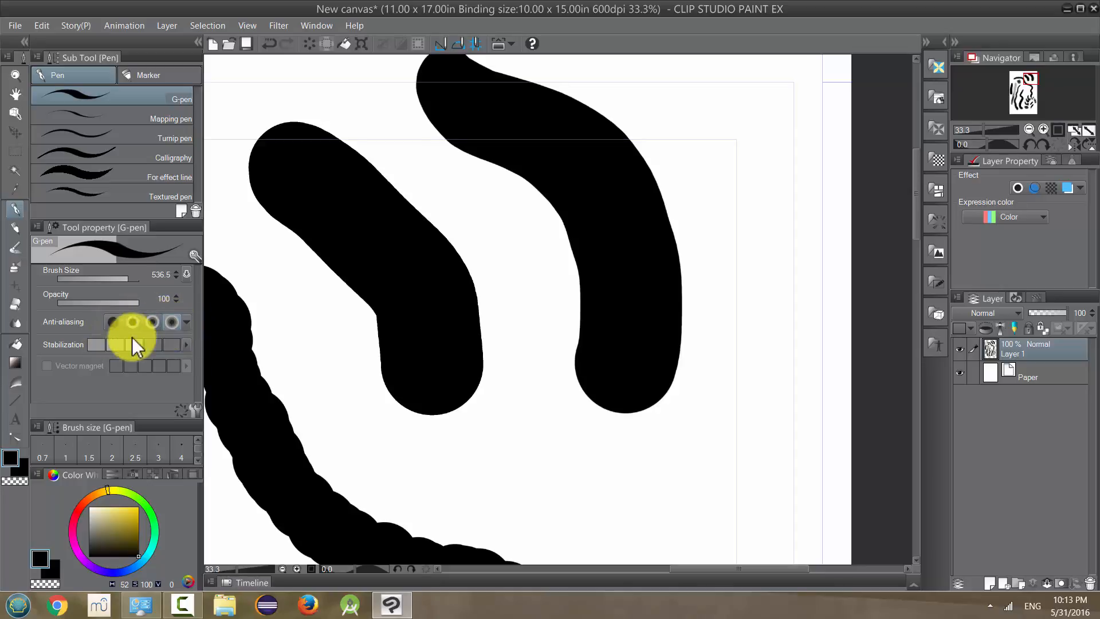
mouse_move(371, 333)
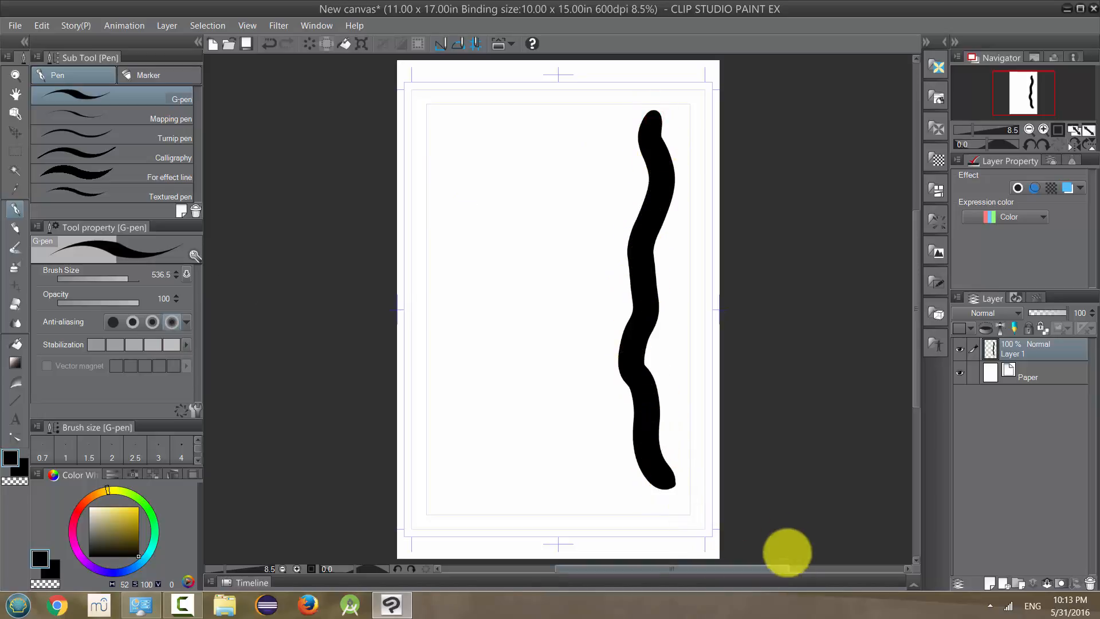
mouse_move(648, 519)
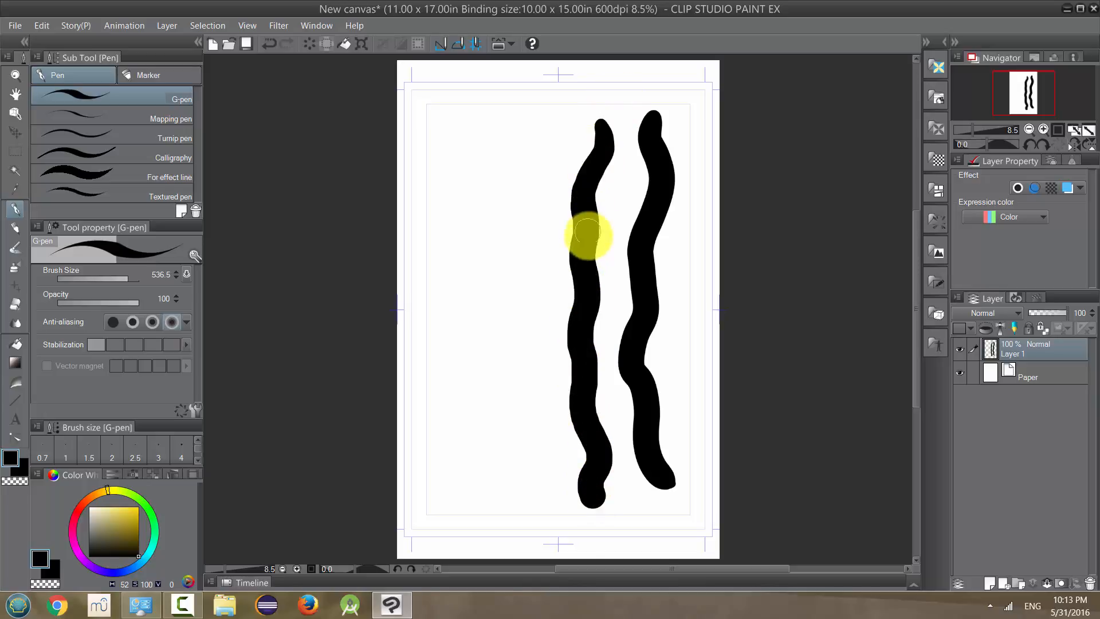
mouse_move(116, 309)
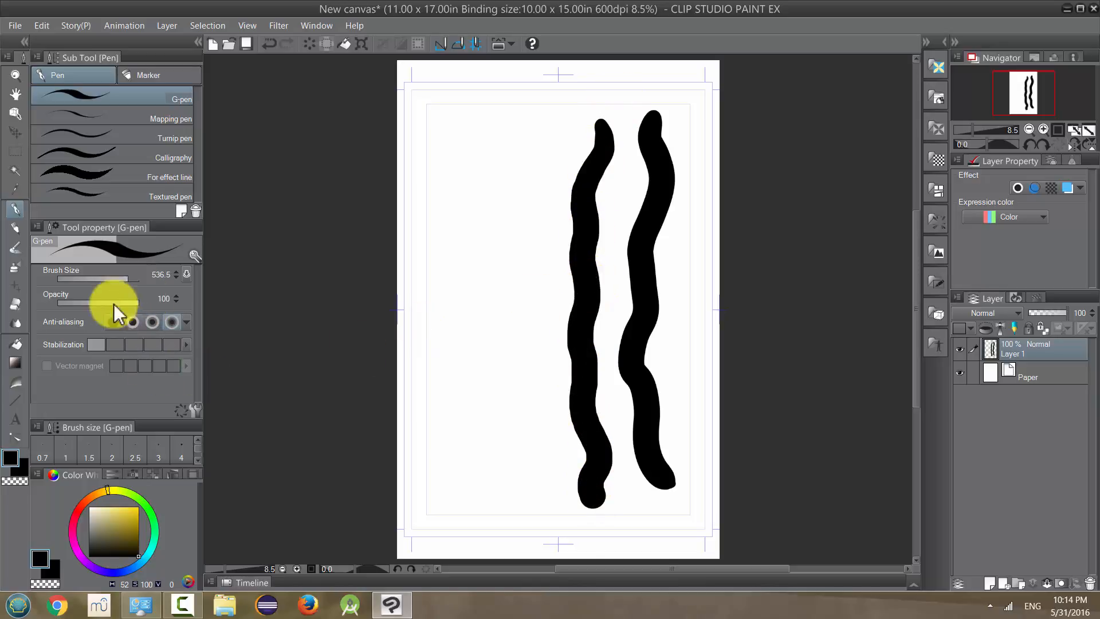
mouse_move(133, 319)
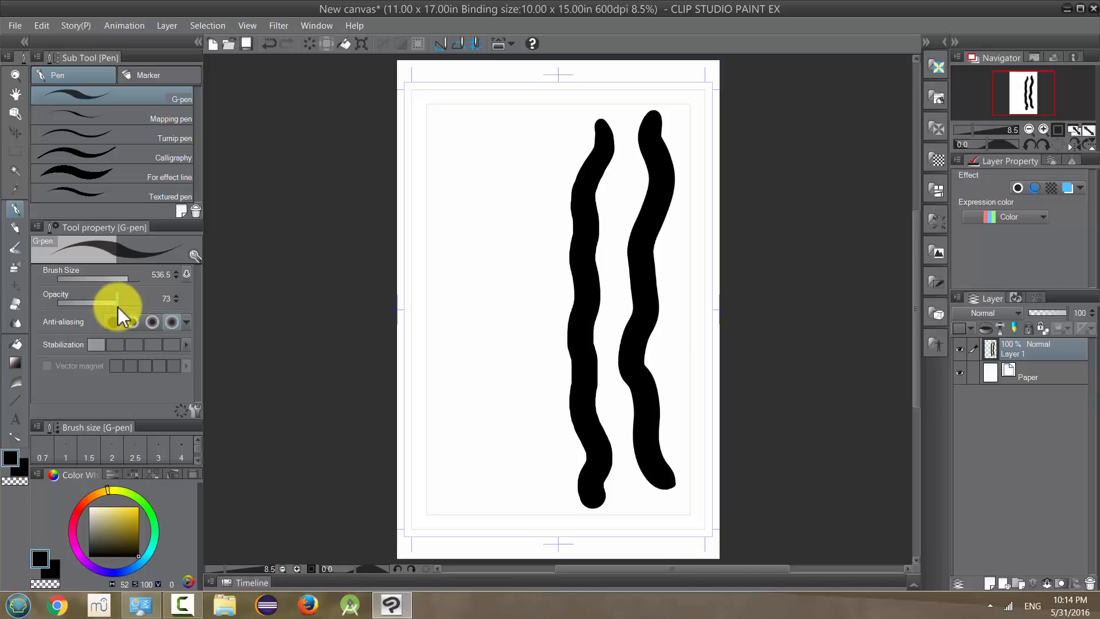
mouse_move(130, 308)
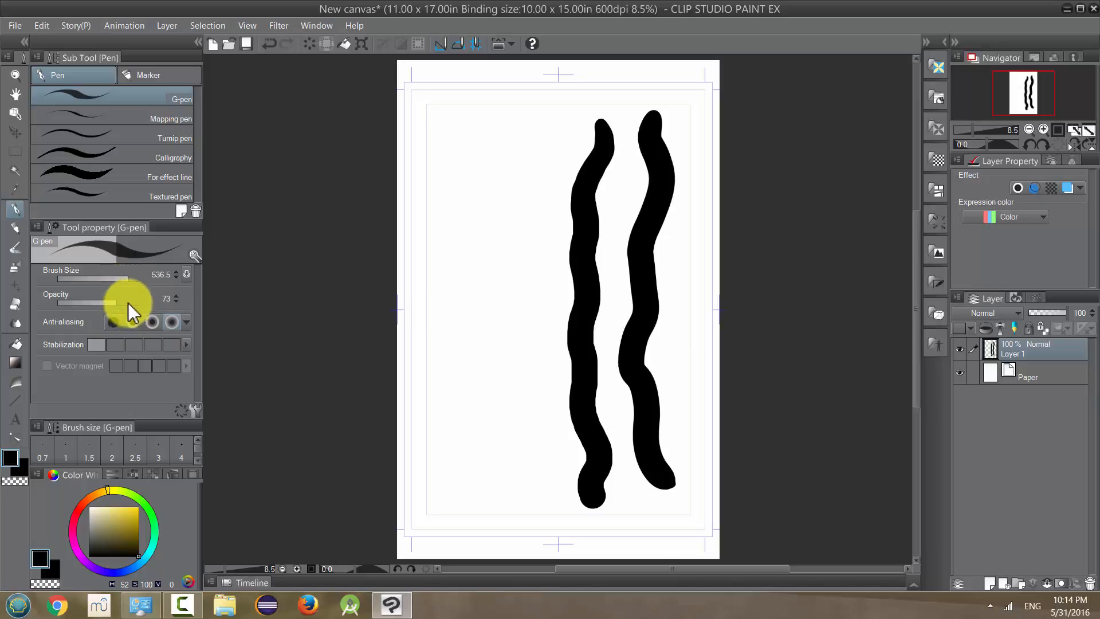
mouse_move(129, 324)
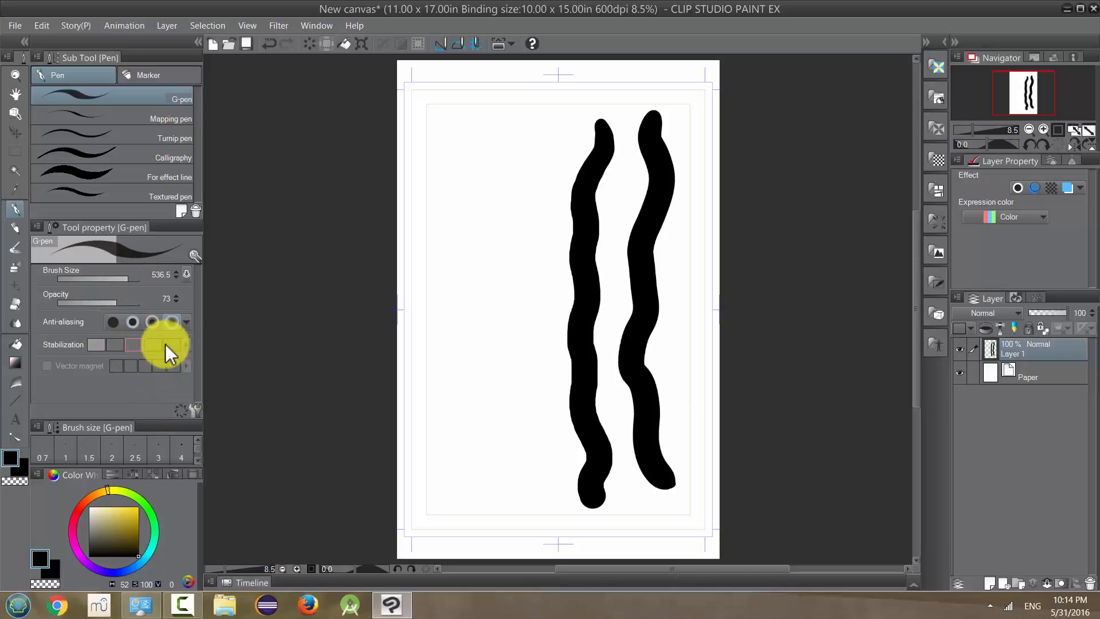
mouse_move(194, 256)
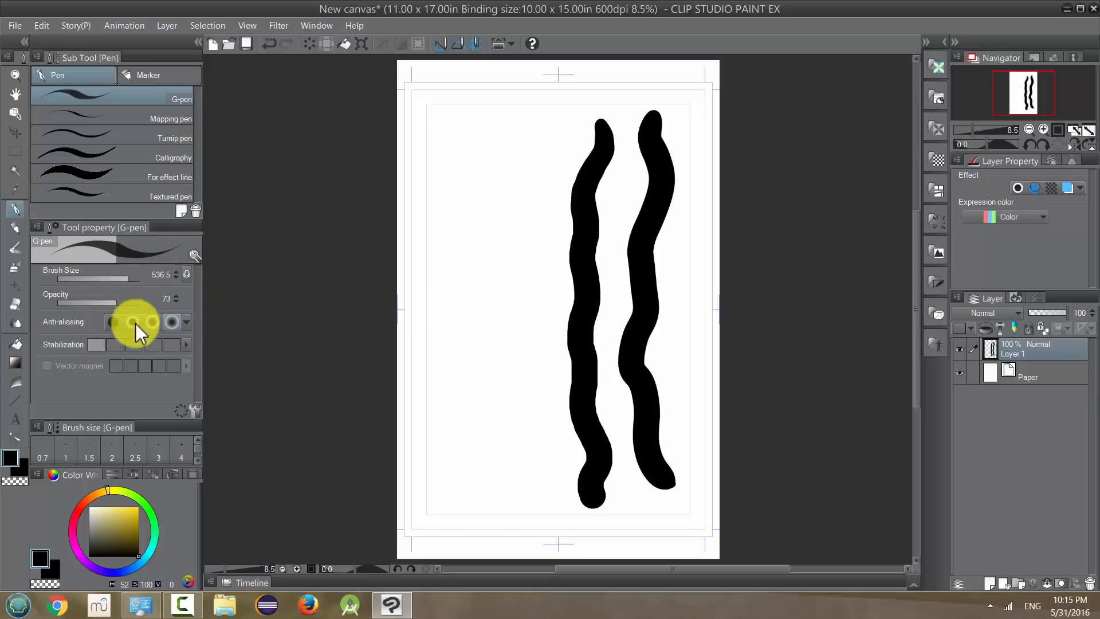
mouse_move(21, 337)
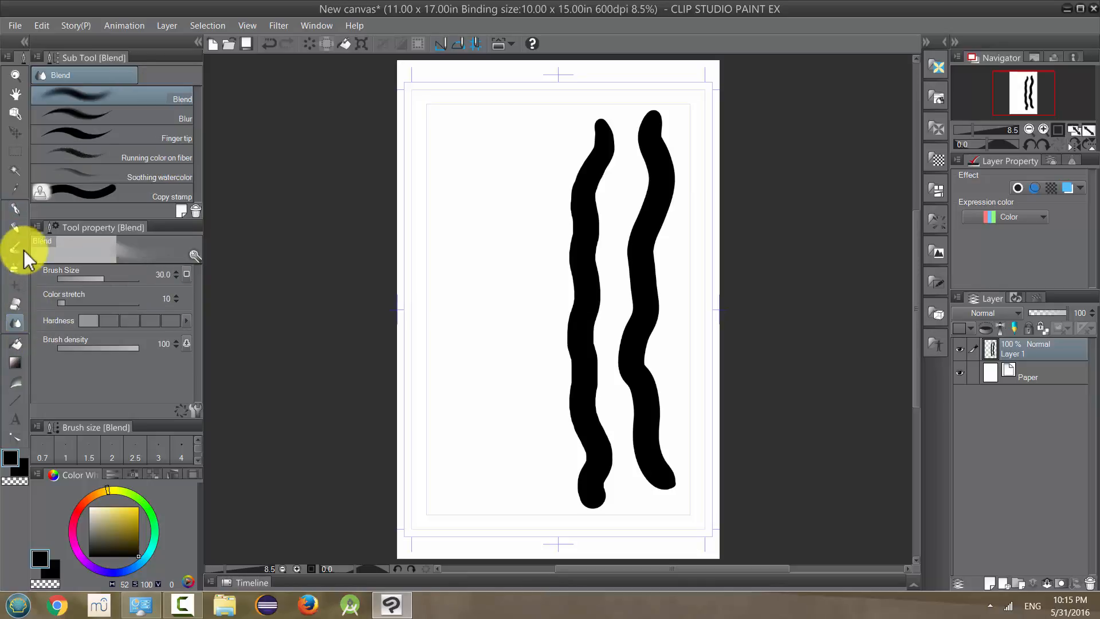
Reset the G-pen sub tool to initial settings, brush size back to 8.
left_click(15, 209)
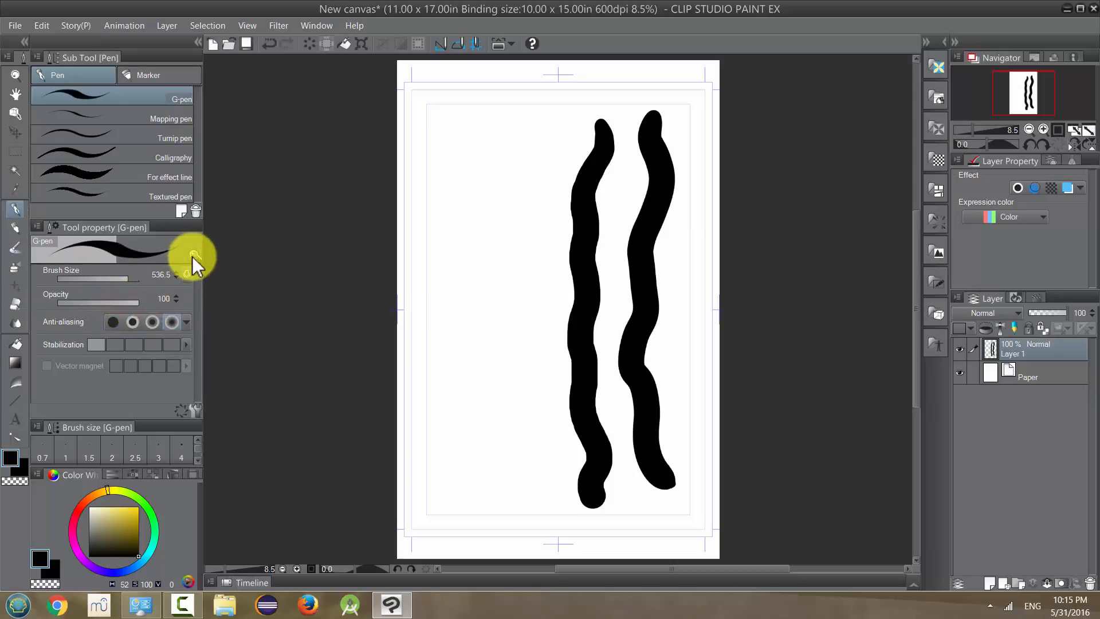
mouse_move(195, 260)
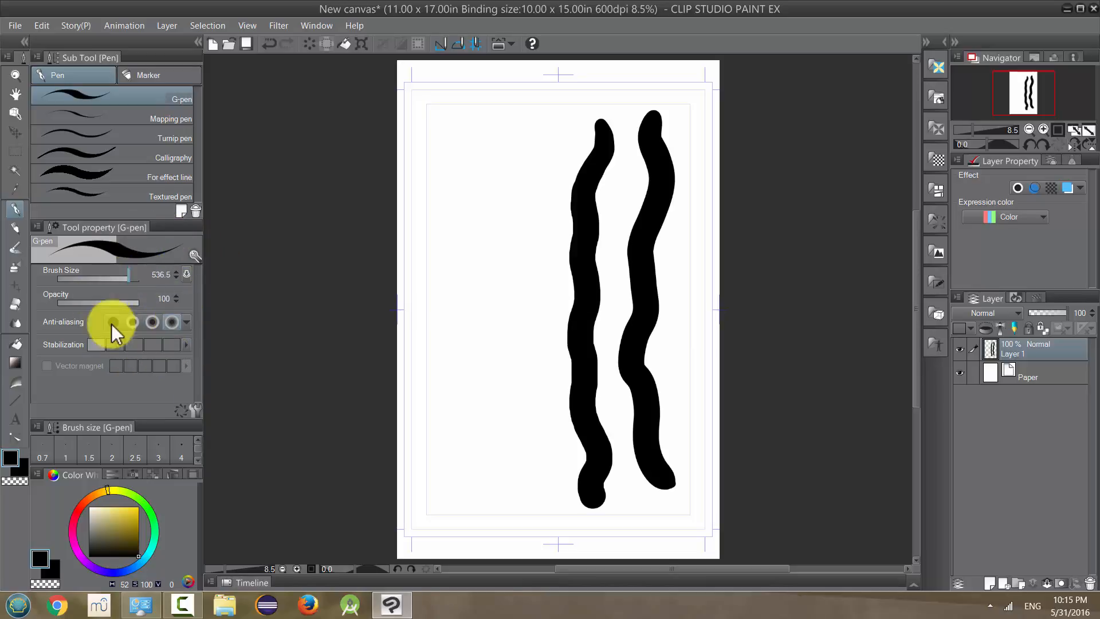
mouse_move(144, 326)
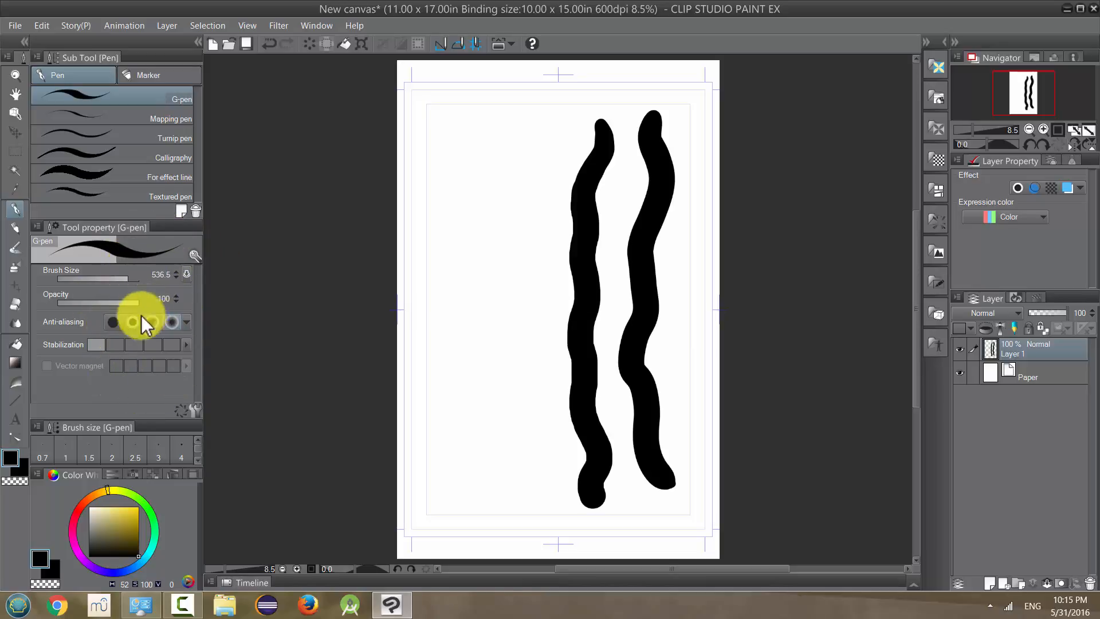
mouse_move(194, 254)
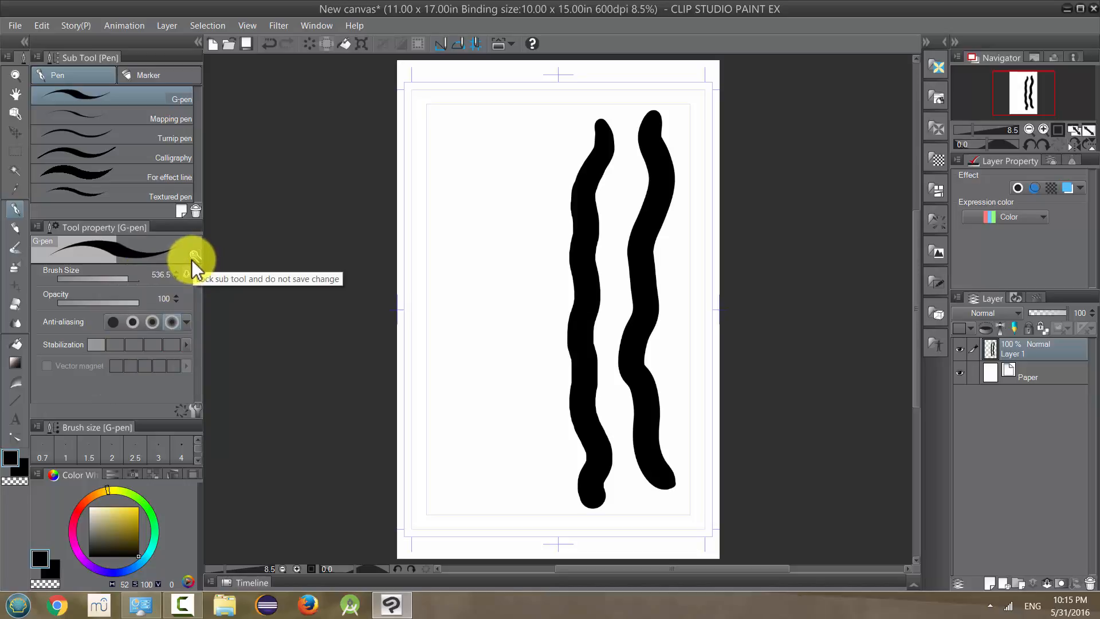
mouse_move(188, 421)
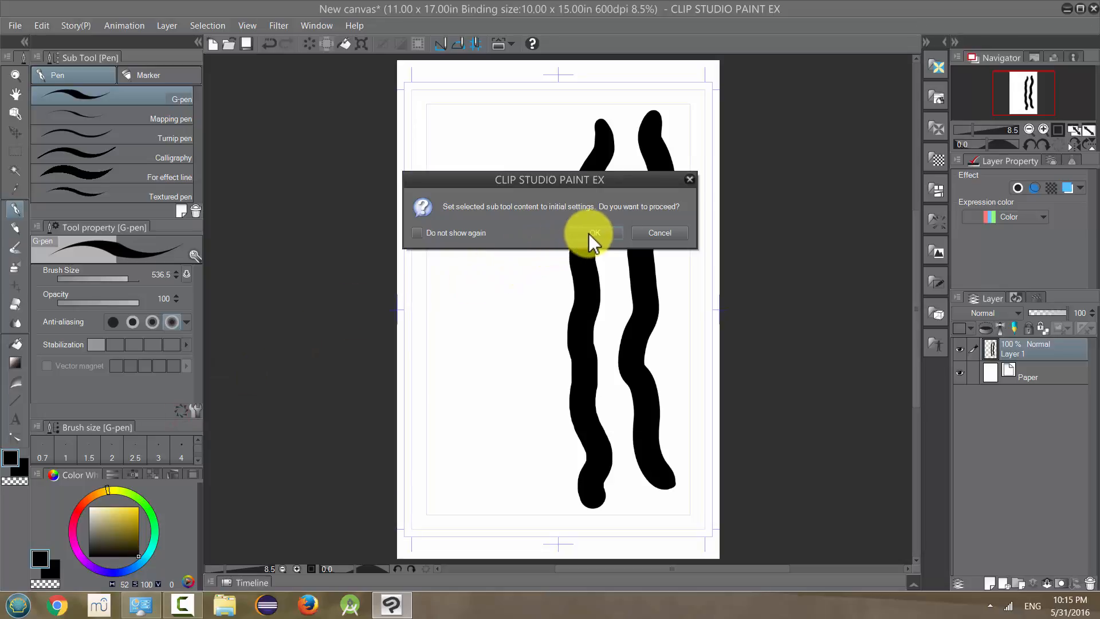
left_click(593, 232)
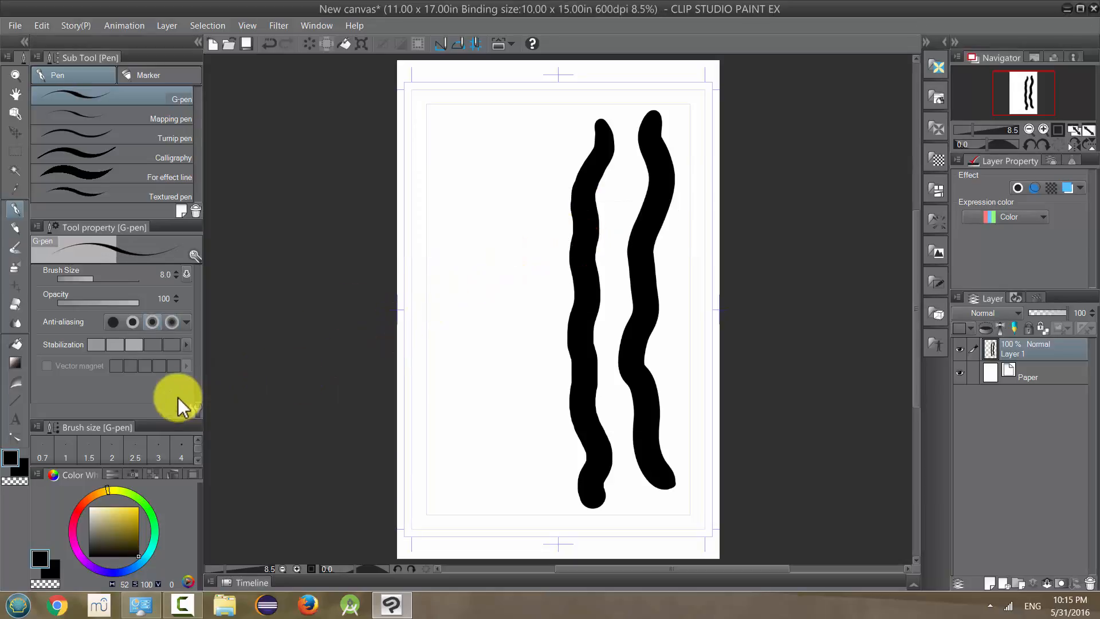
mouse_move(181, 367)
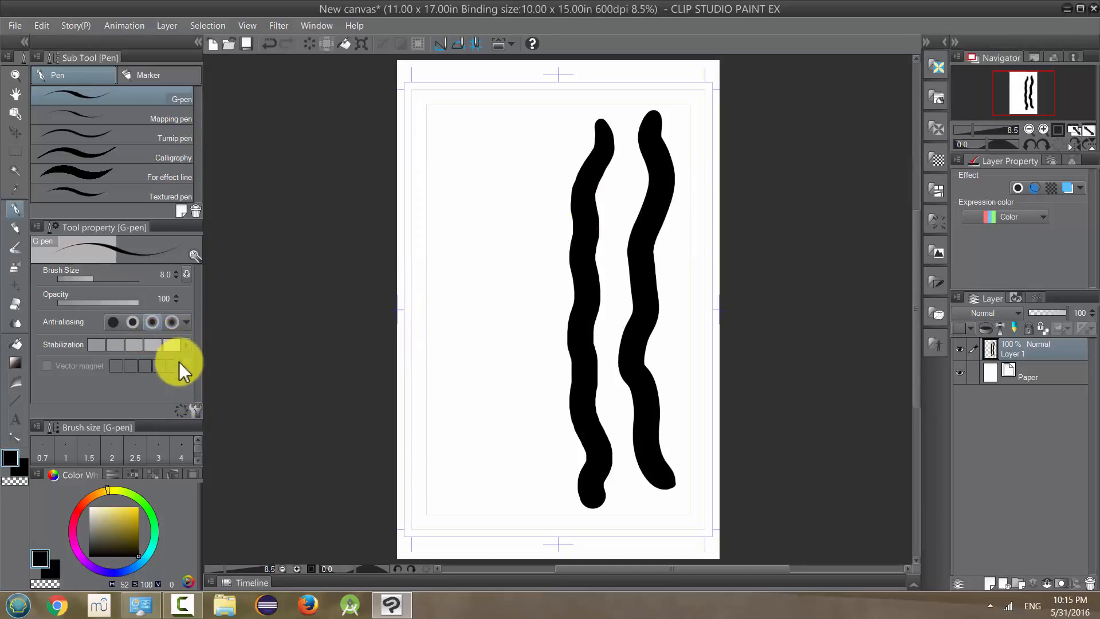